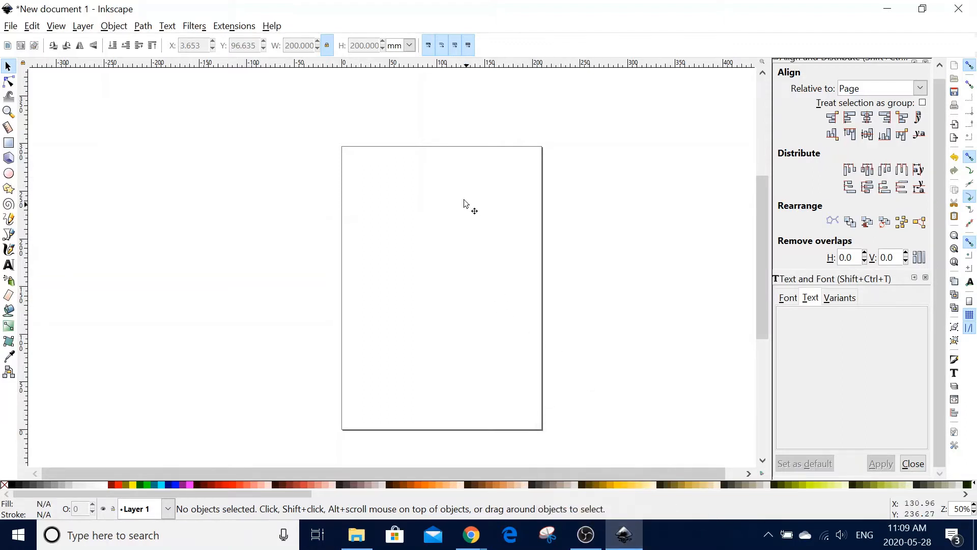
mouse_move(498, 301)
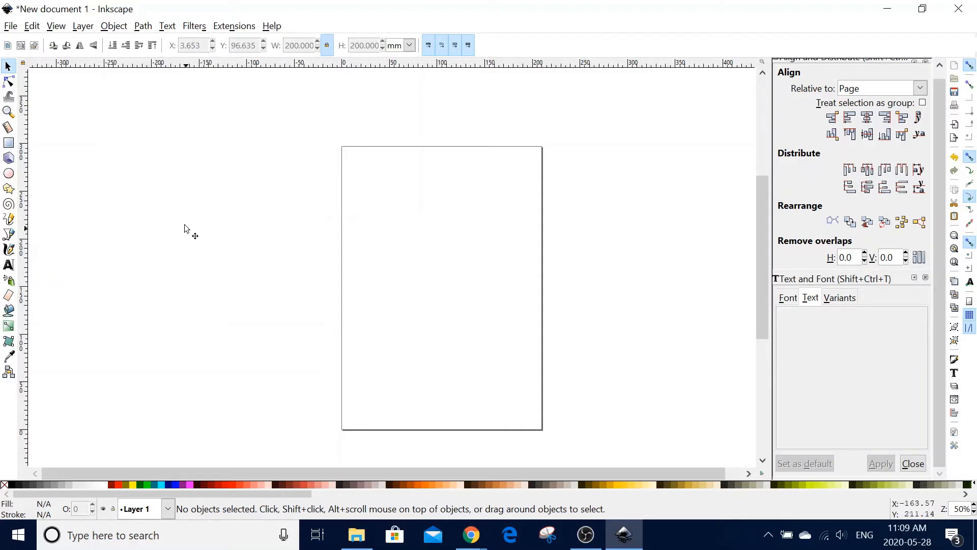
mouse_move(44, 184)
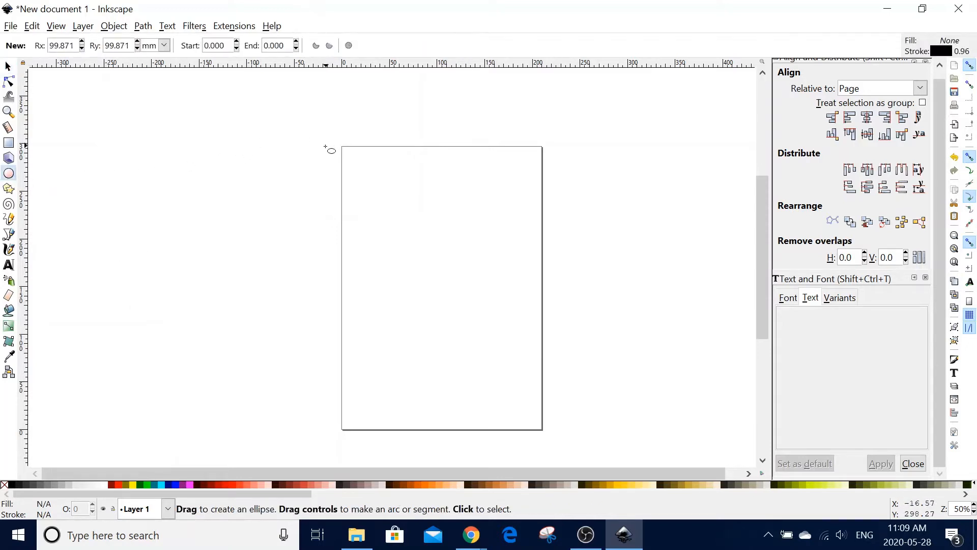
Draw a circle on the upper page and set its W and H to 200 mm
drag(331, 151, 527, 351)
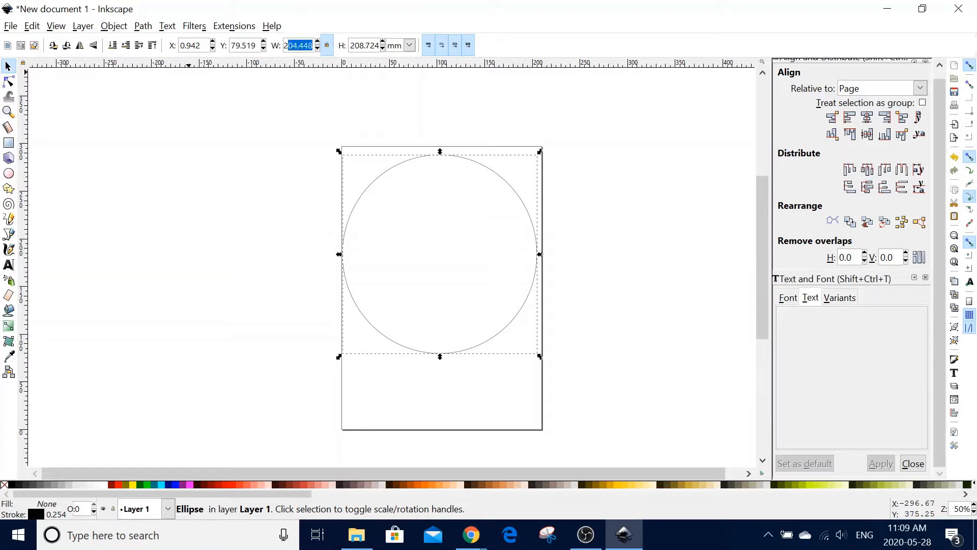
text(200.000)
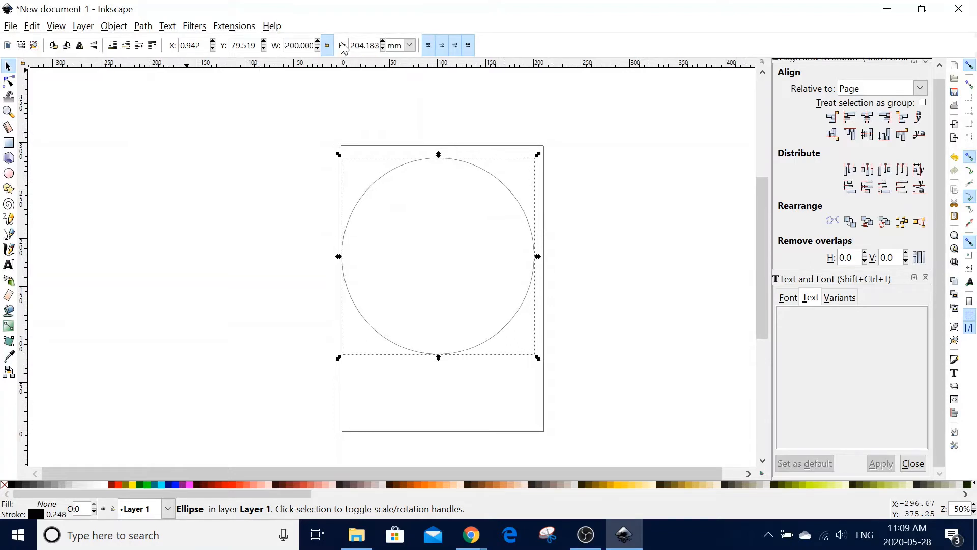
click(364, 45)
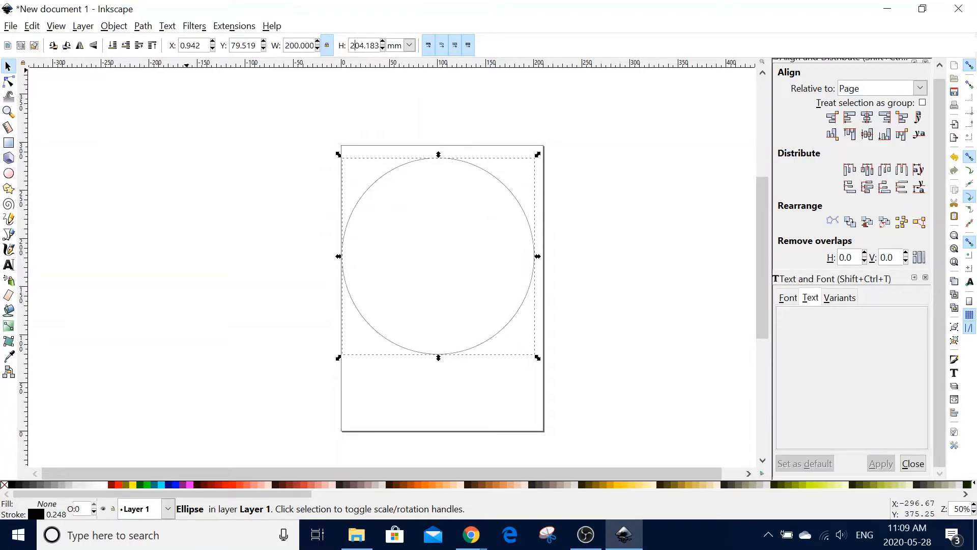
triple_click(364, 45)
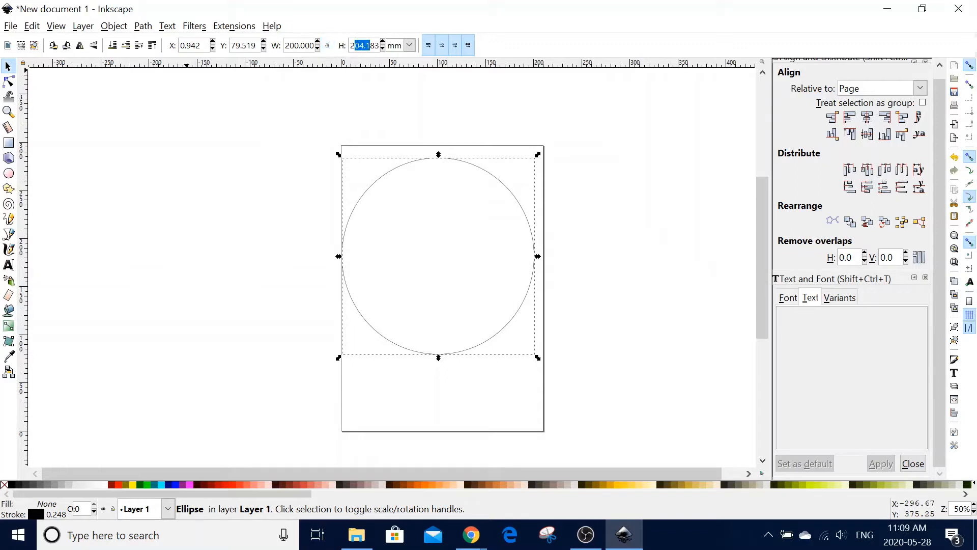
text(2200)
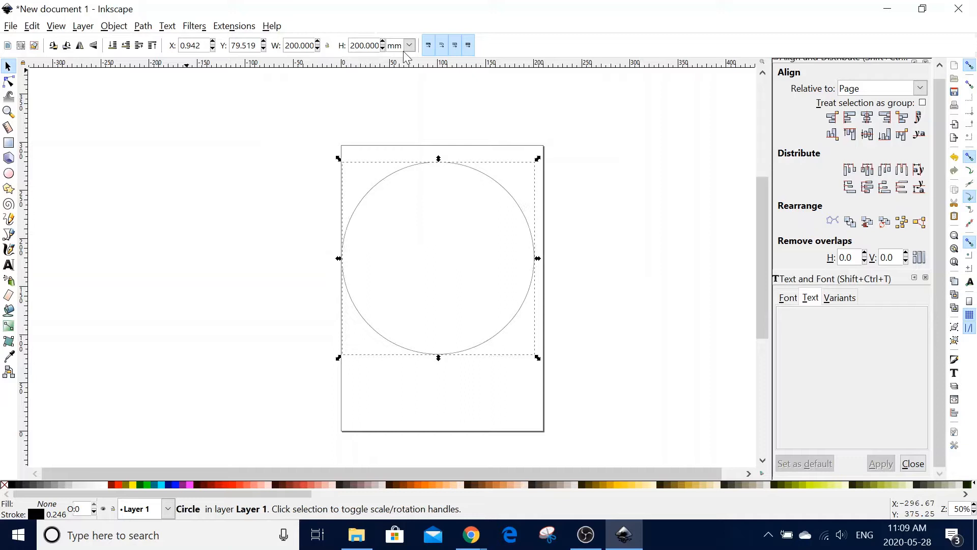
mouse_move(354, 129)
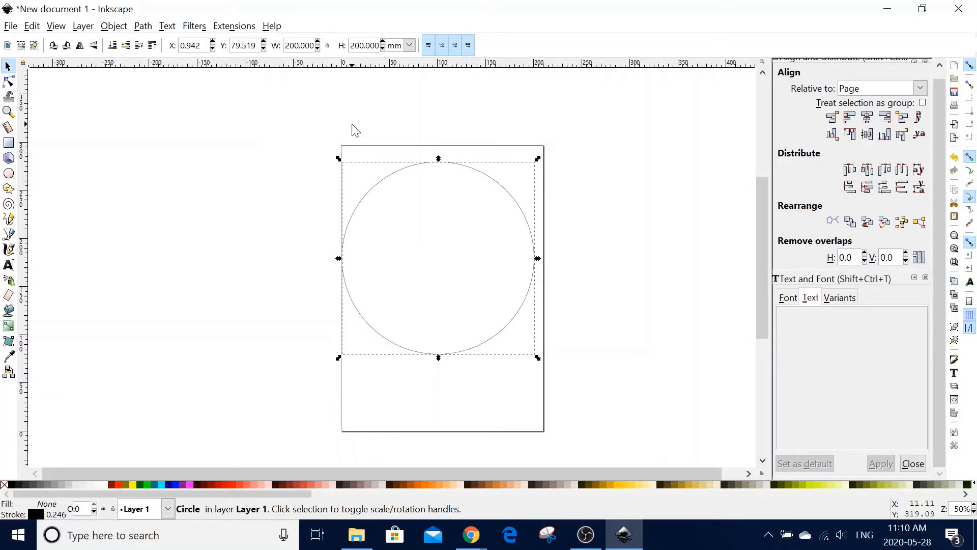
mouse_move(352, 365)
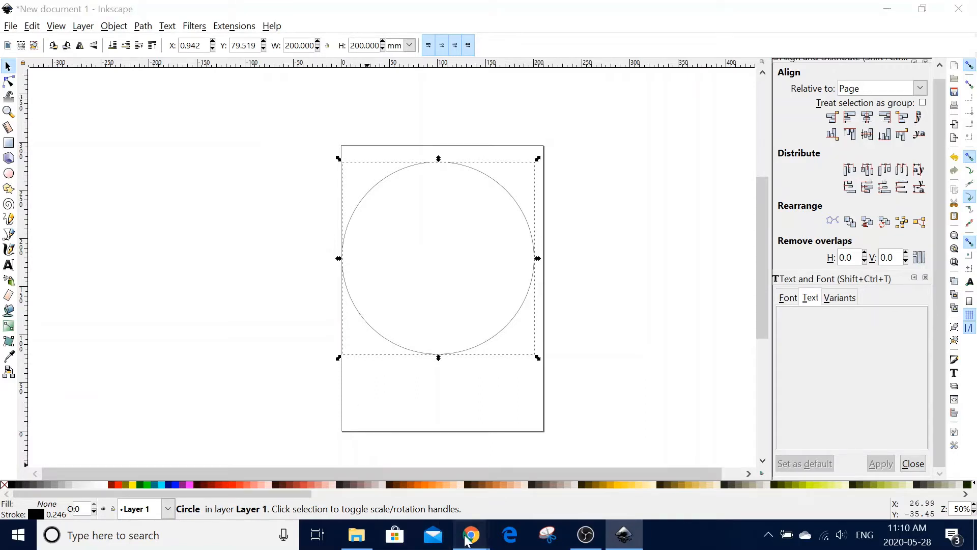
Search Google Images for 'teapot silhouette', preview the first result, and return to Inkscape
click(470, 534)
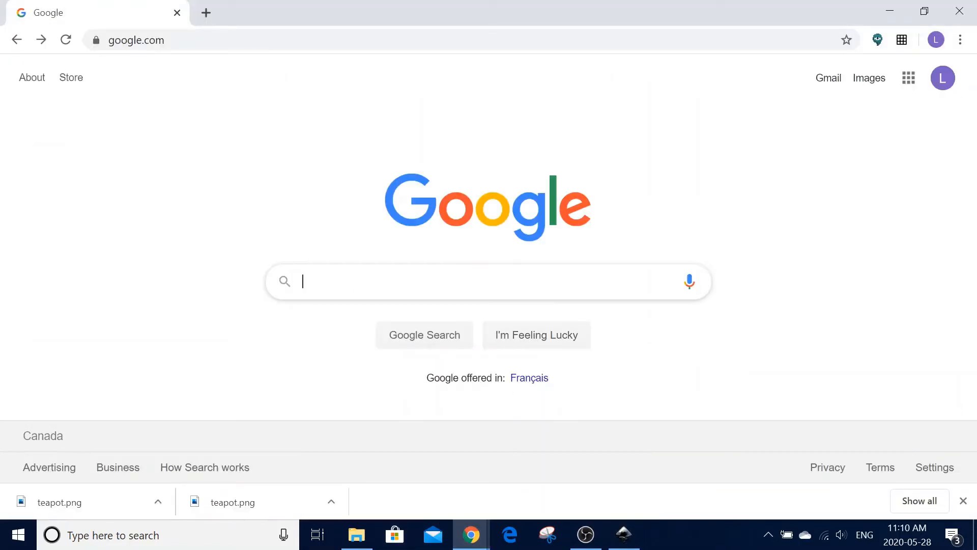
text(teapot silhouette)
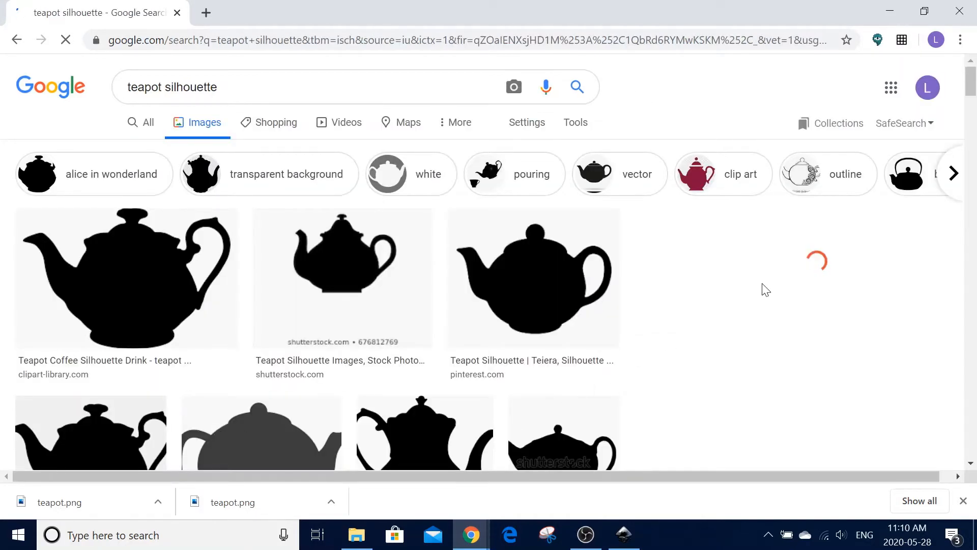
click(126, 279)
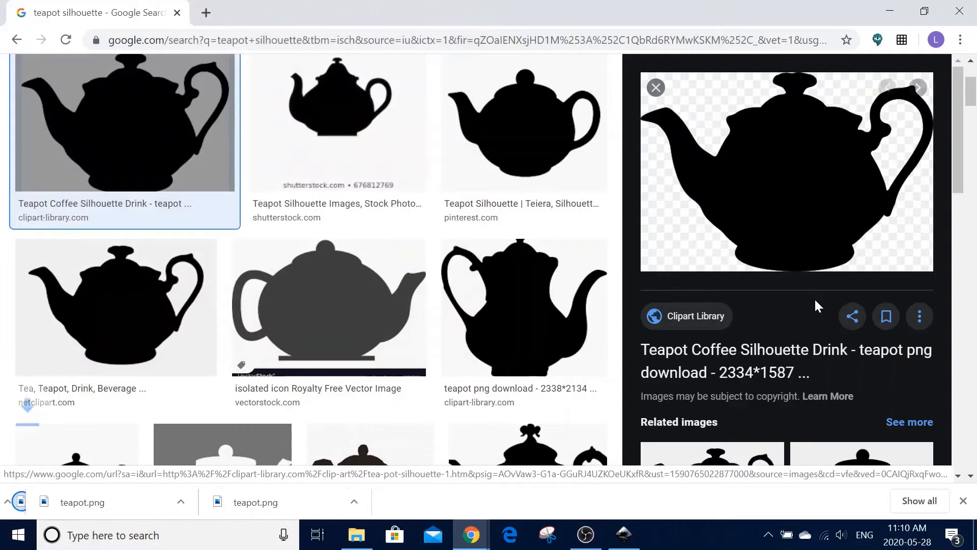
click(623, 534)
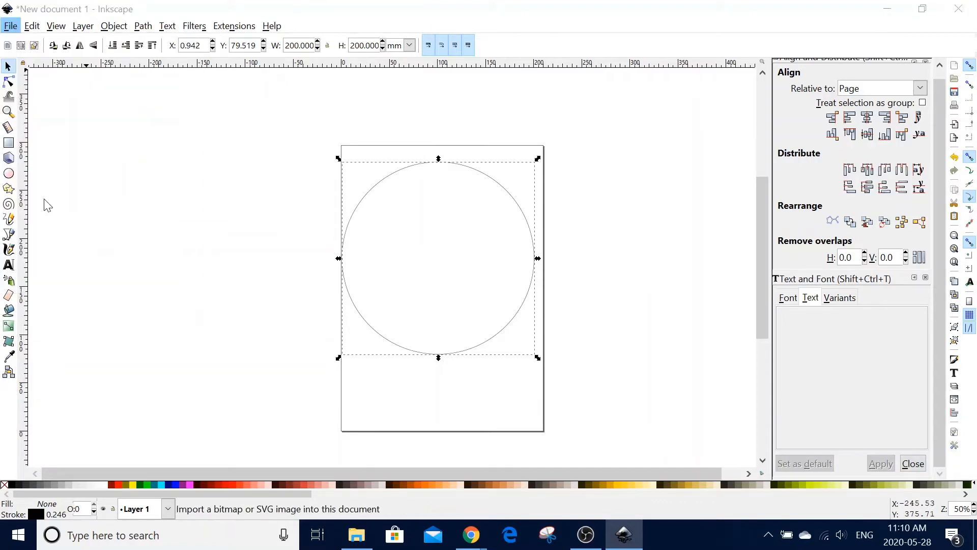
Import teapot.png as an embedded image and position it inside the circle
click(10, 26)
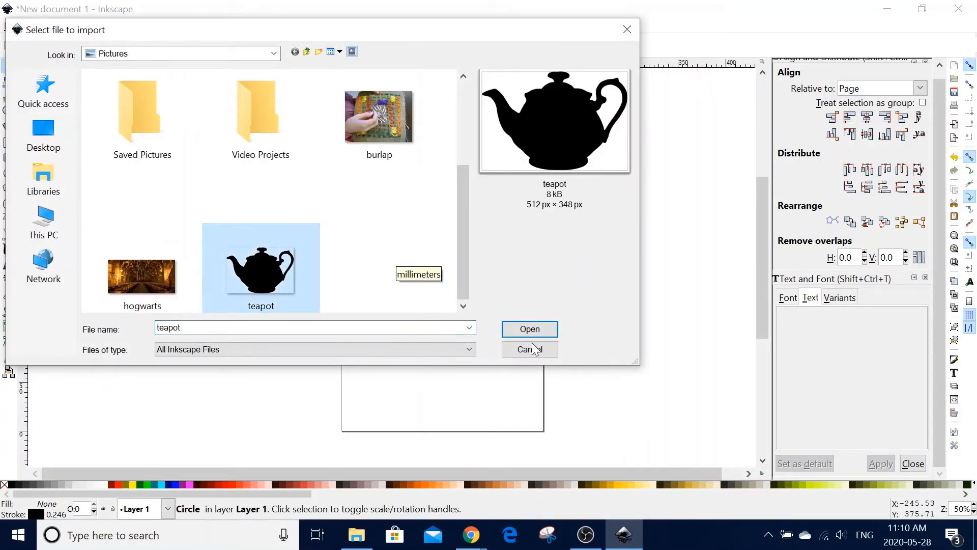
click(529, 329)
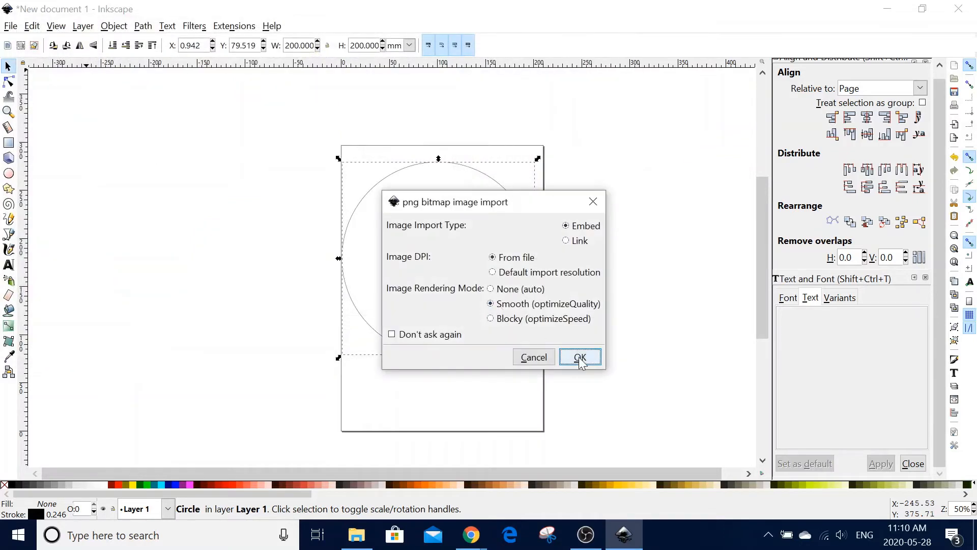
click(579, 356)
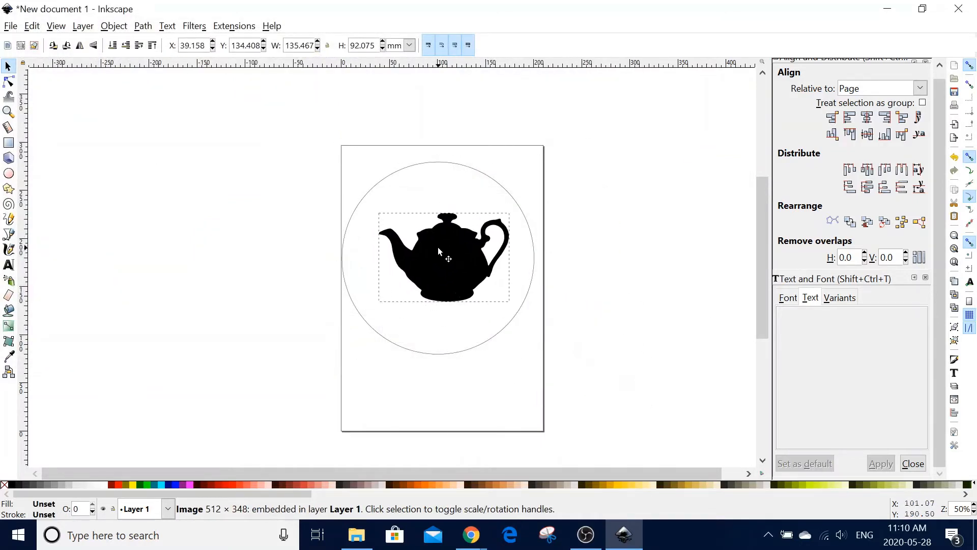
drag(448, 258, 429, 261)
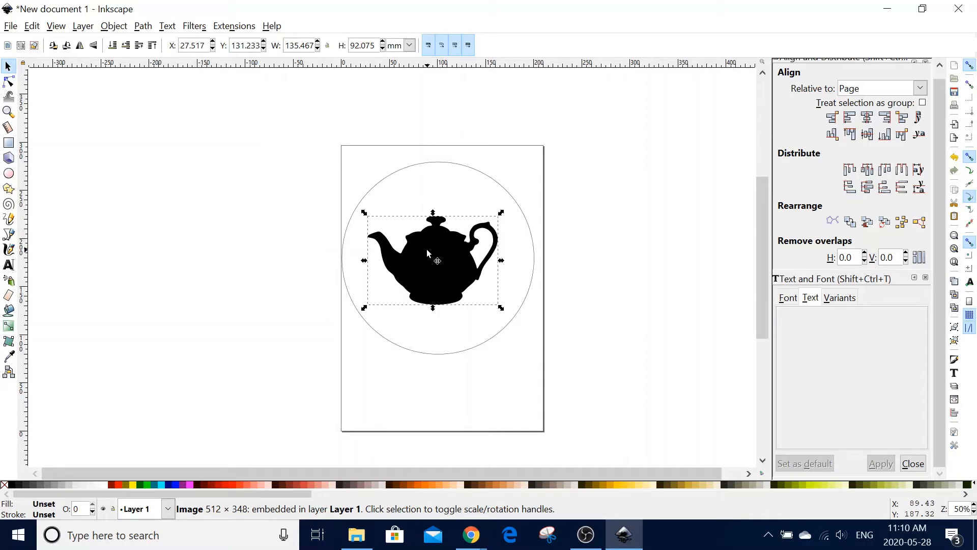
Trace the teapot bitmap into a vector path and move the traced shape off to the right
click(143, 27)
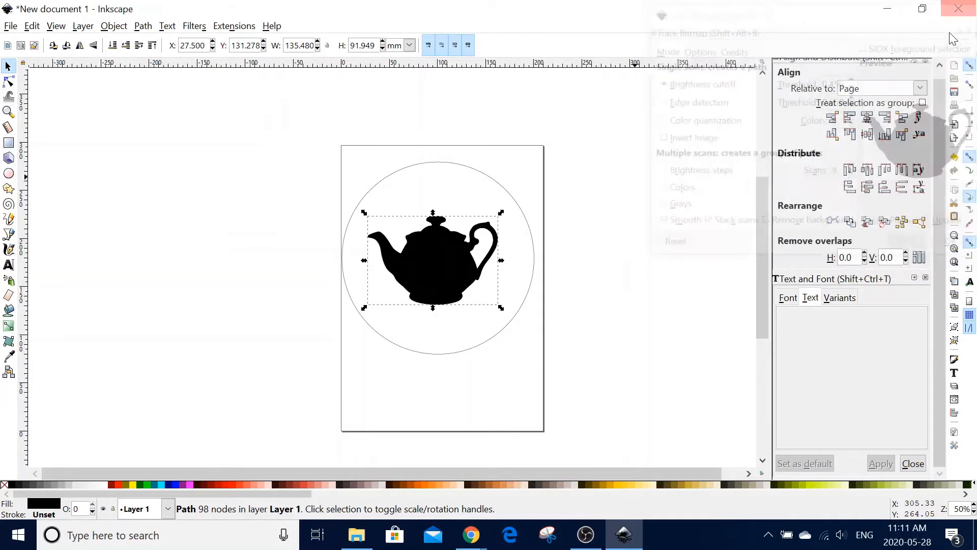
drag(431, 259, 541, 259)
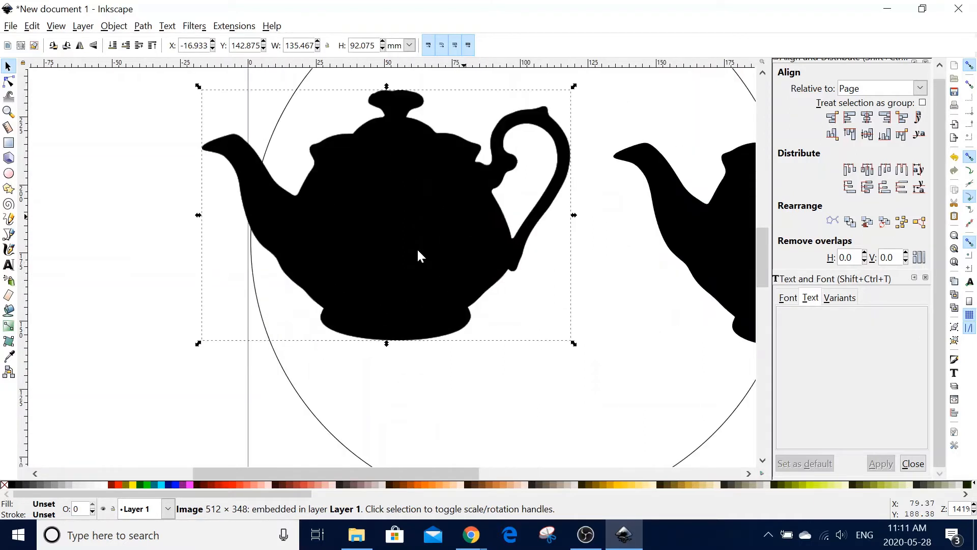
mouse_move(526, 212)
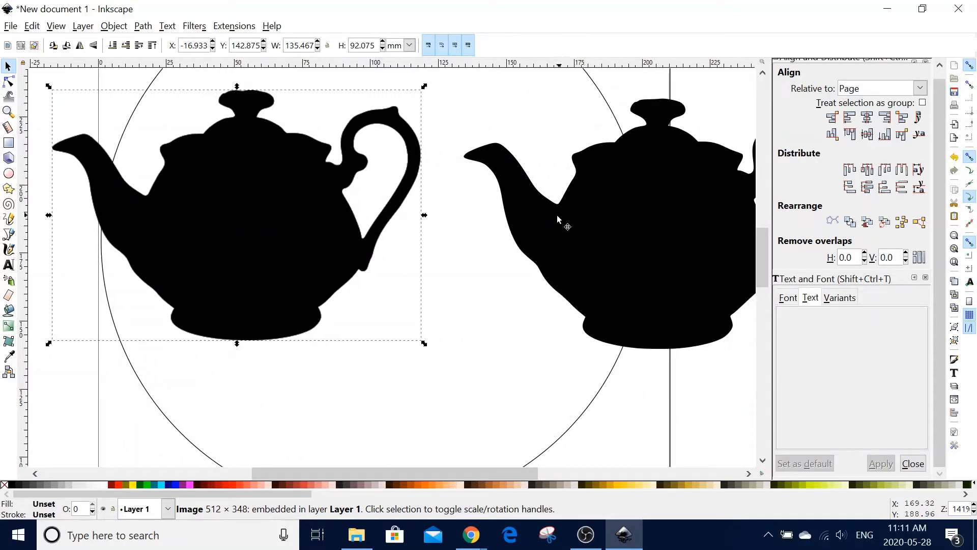
mouse_move(355, 206)
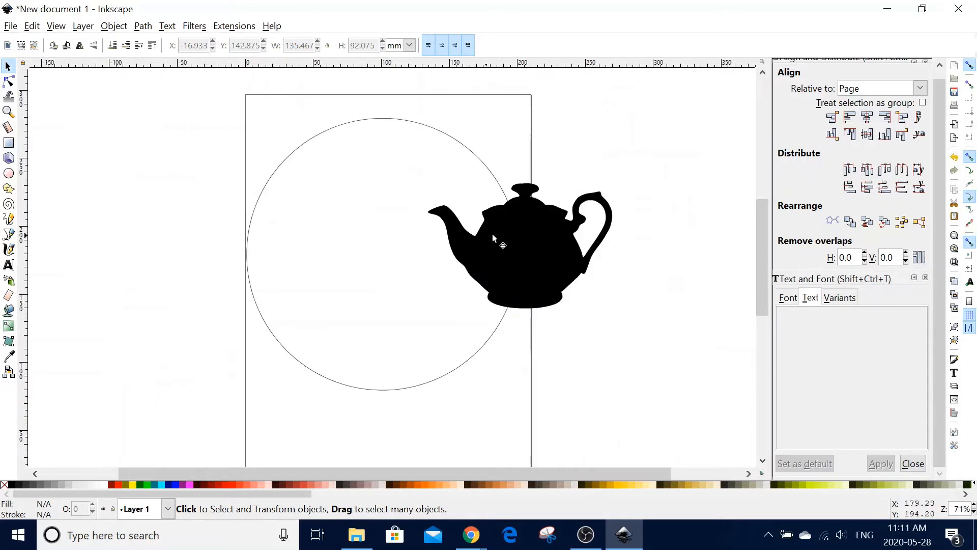
Move the traced teapot into the circle, shrink it to about 79 by 54 mm, and centre it
drag(502, 245, 410, 287)
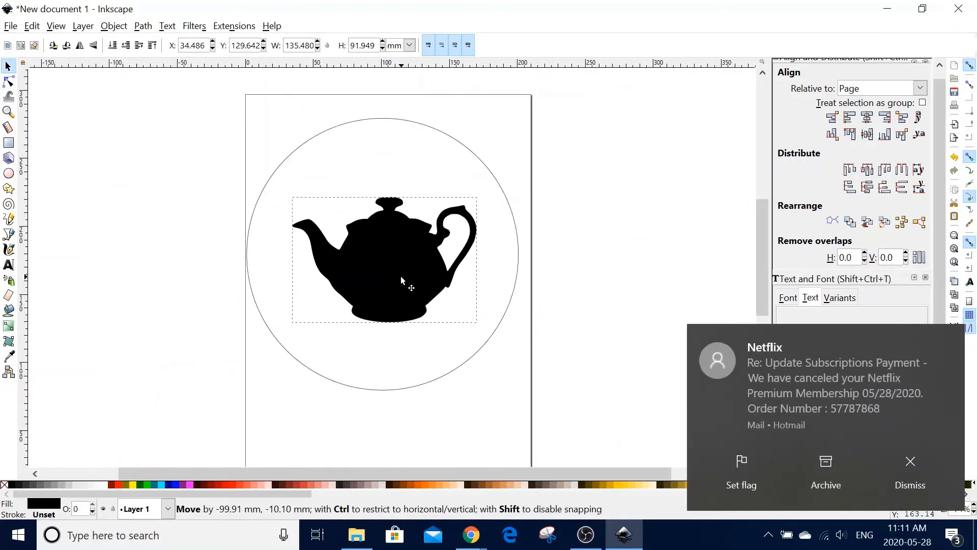
drag(410, 287, 402, 288)
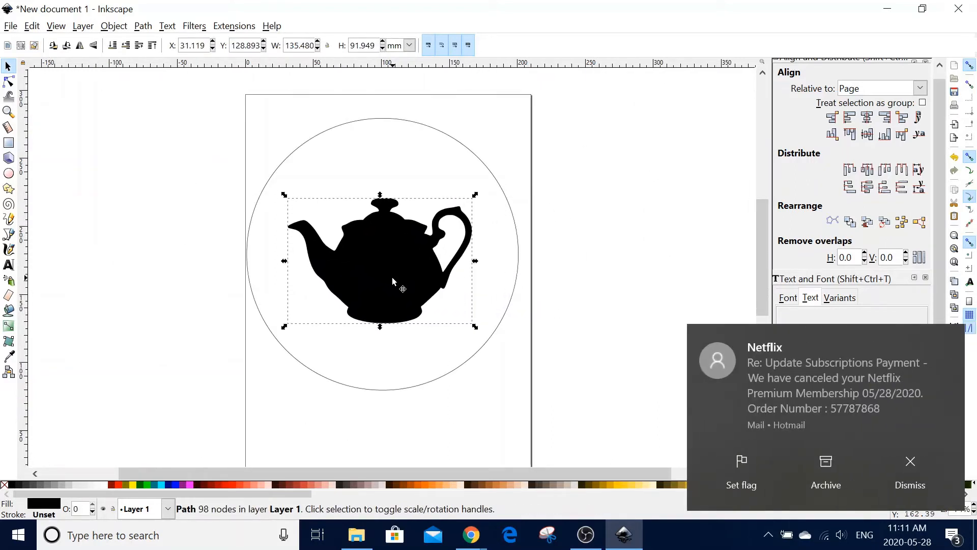
mouse_move(440, 324)
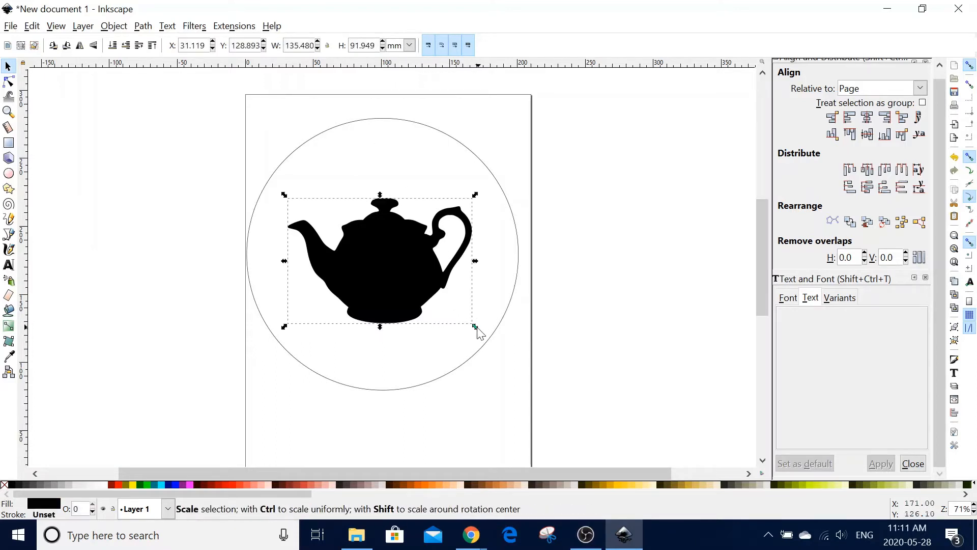
drag(473, 327, 481, 292)
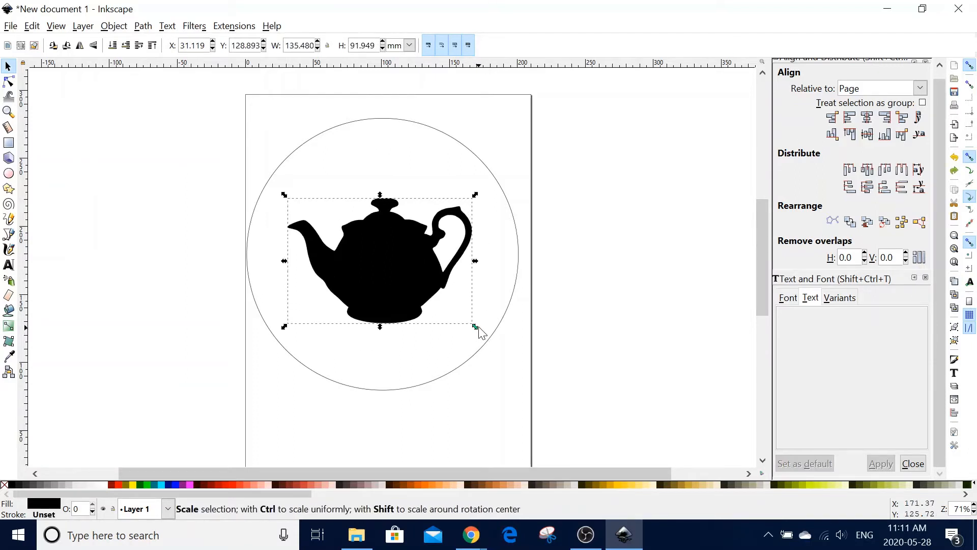
drag(476, 325, 408, 273)
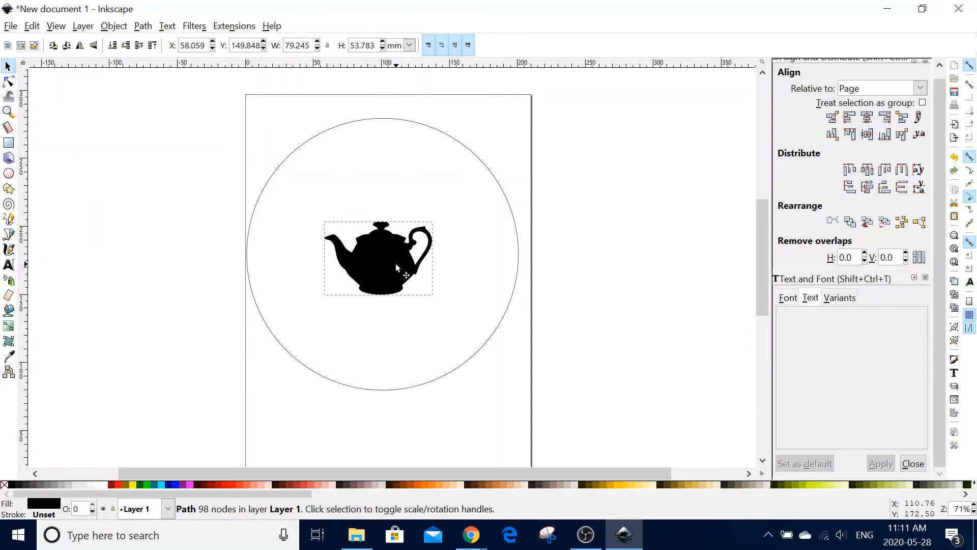
click(377, 258)
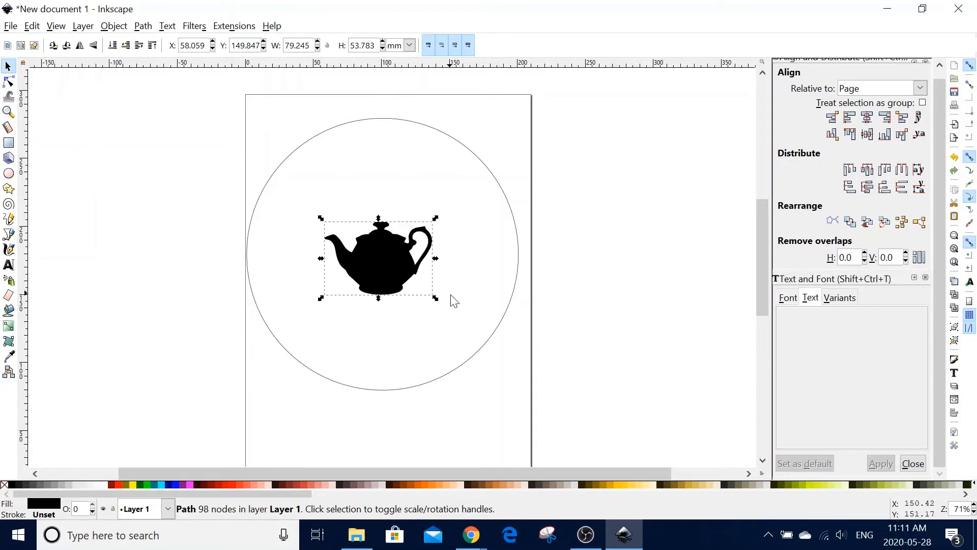
drag(376, 258, 392, 269)
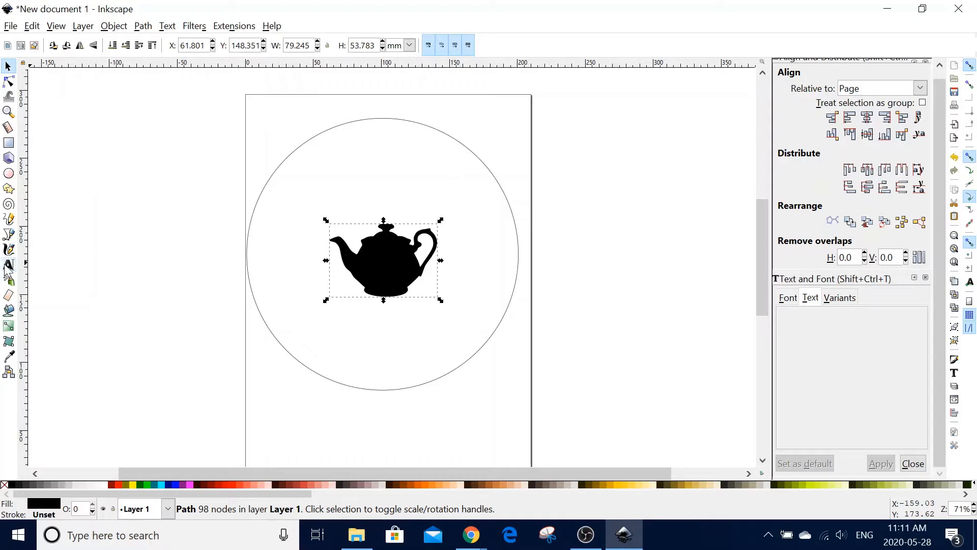
Create a text object left of the page reading 'Time for Tea', correcting the typo
click(9, 265)
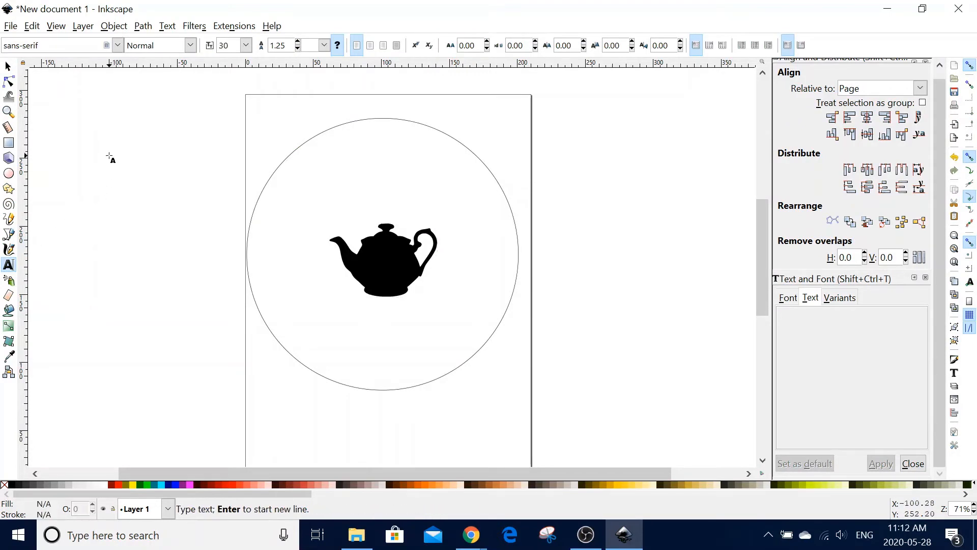
click(111, 154)
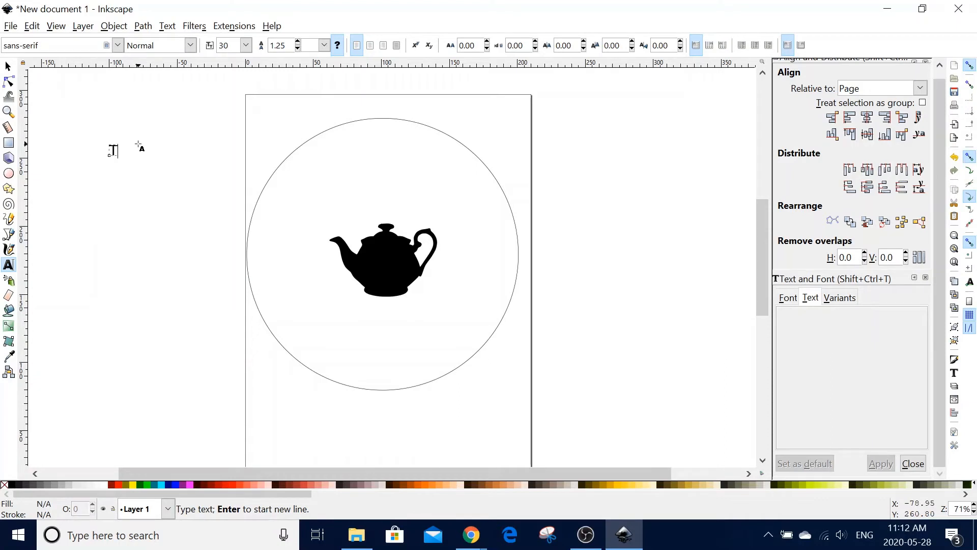
text(Time for Time)
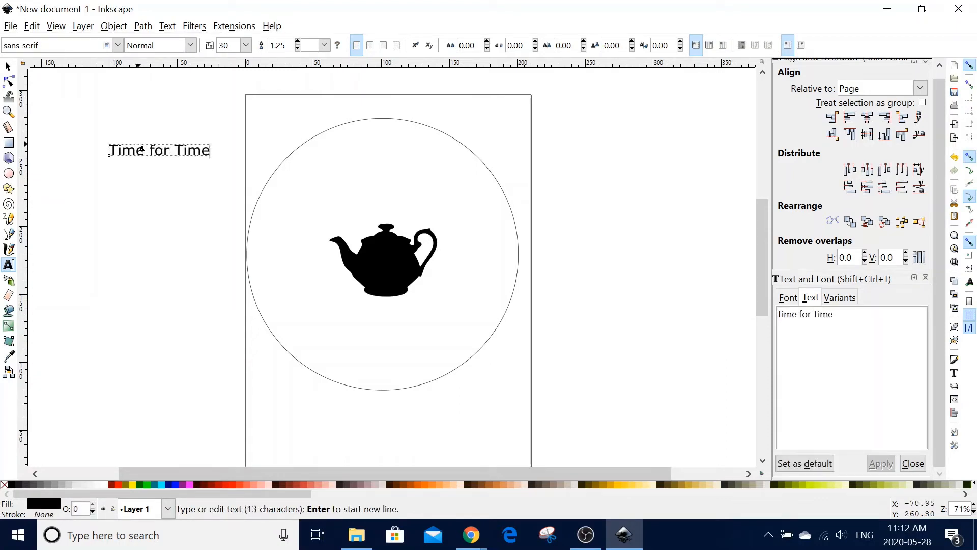
key(BackSpace)
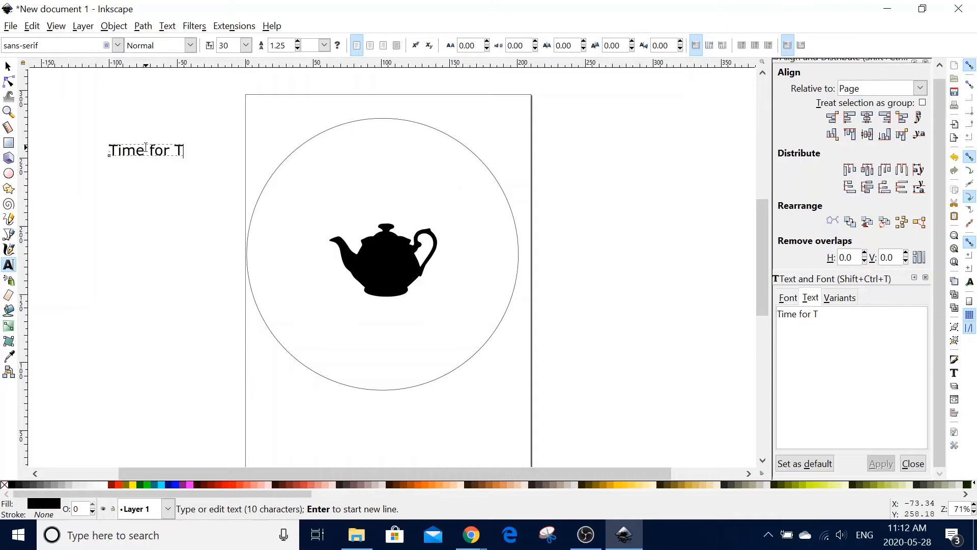
text(ea)
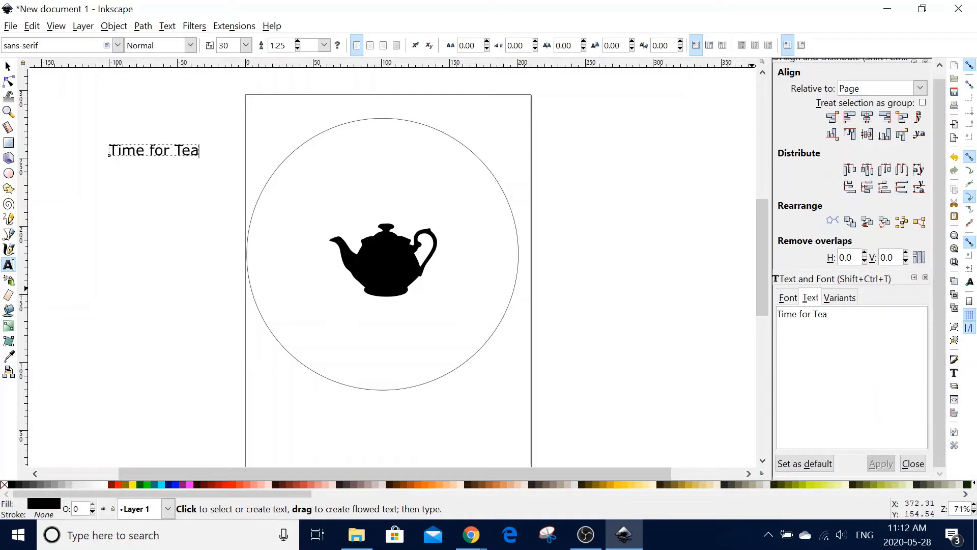
Apply the Cooper Black font to the title and select it for enlarging to about 42 pt
click(787, 297)
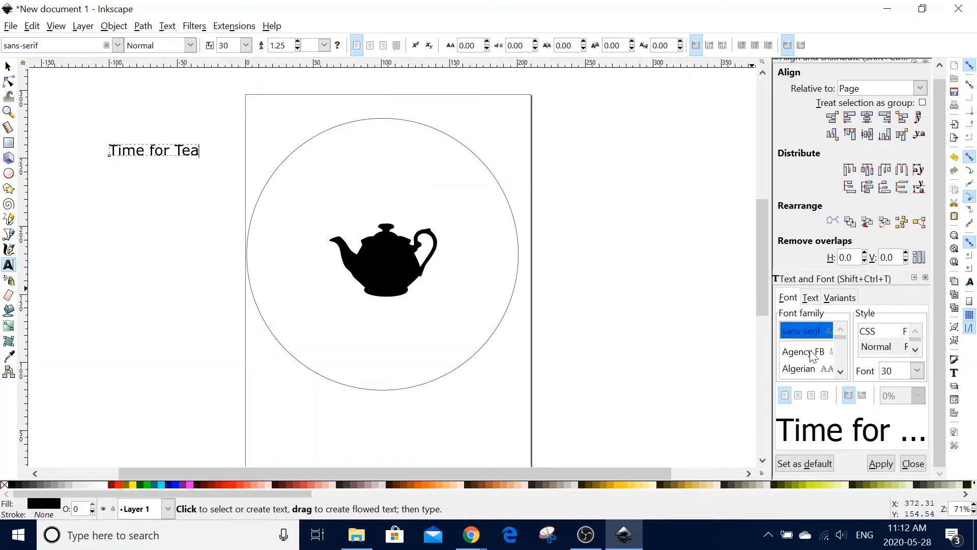
scroll(down, 3)
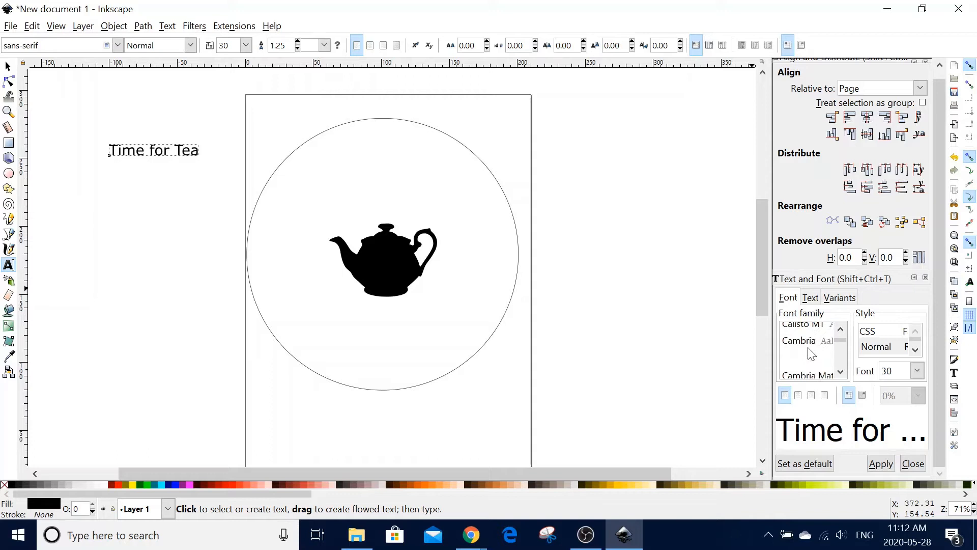
scroll(down, 3)
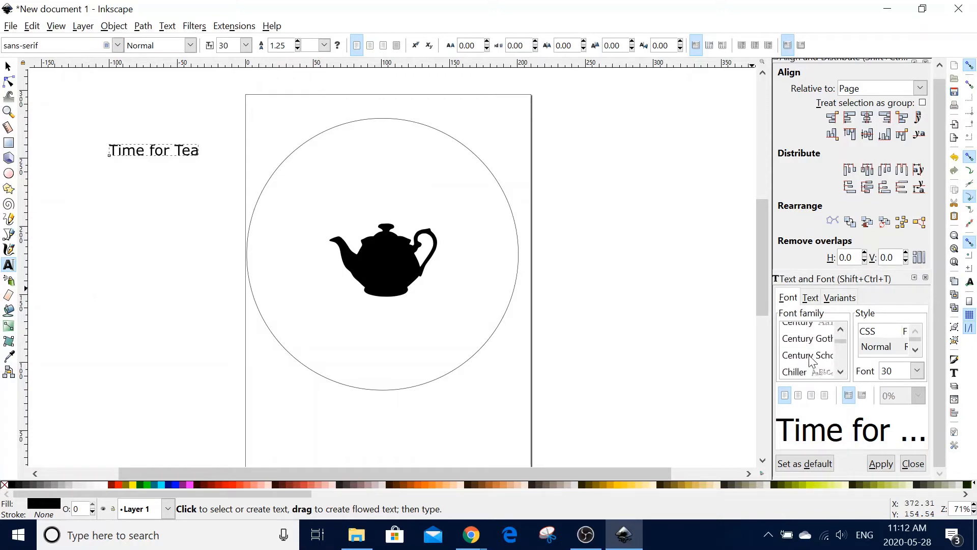
scroll(down, 3)
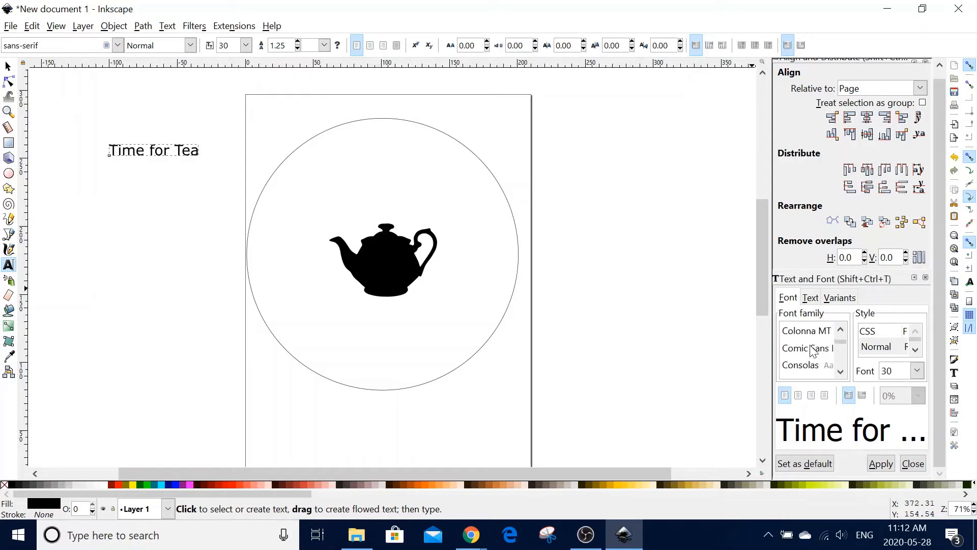
click(806, 352)
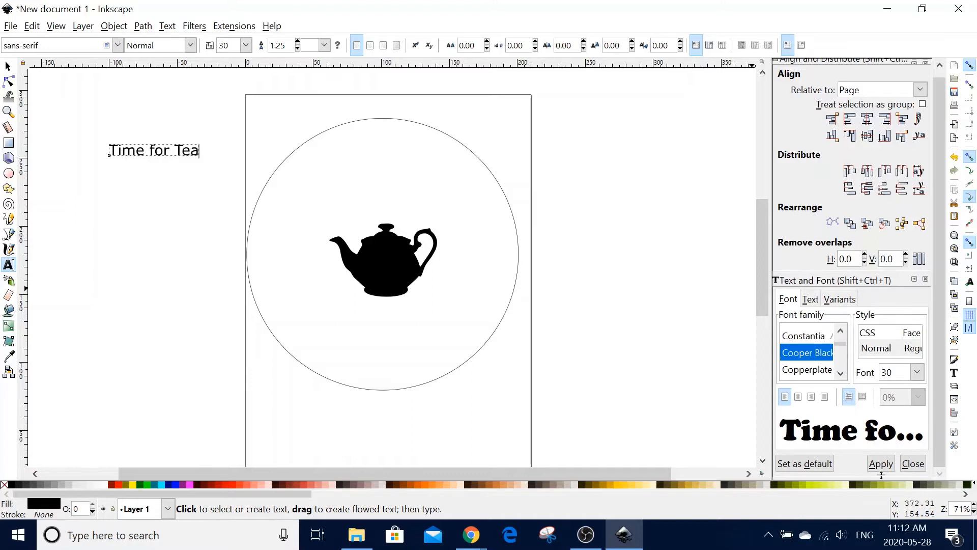
click(881, 463)
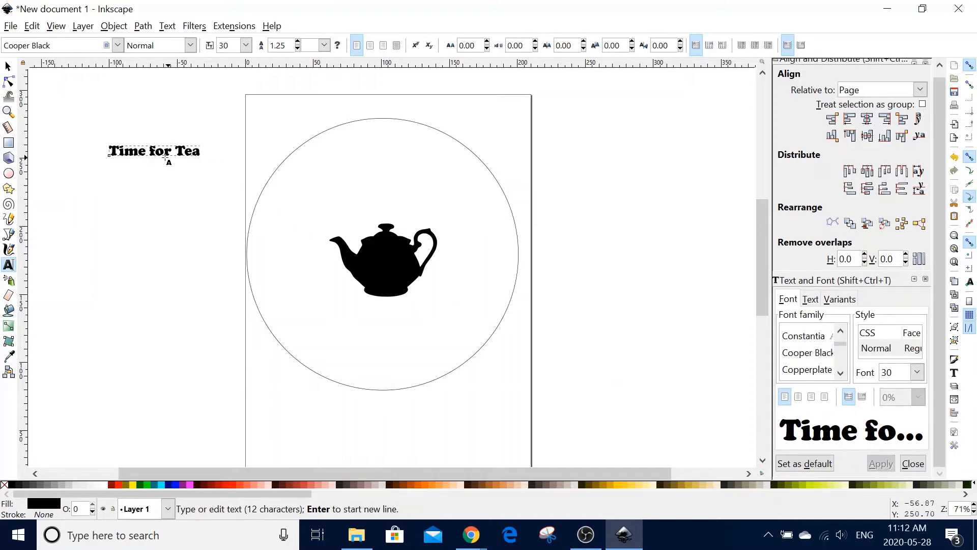
click(9, 68)
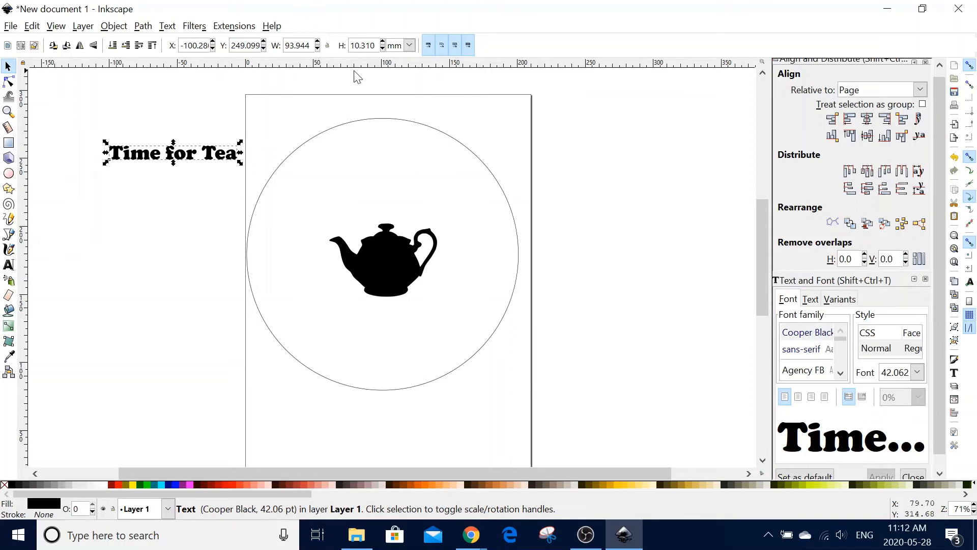
mouse_move(212, 162)
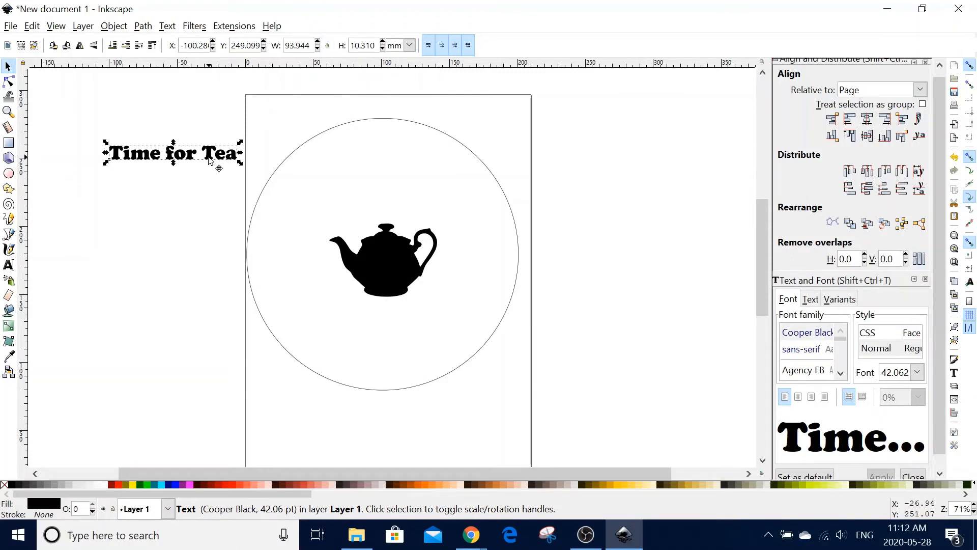
Move the title into the circle above the teapot and select it together with the circle
drag(173, 153, 381, 175)
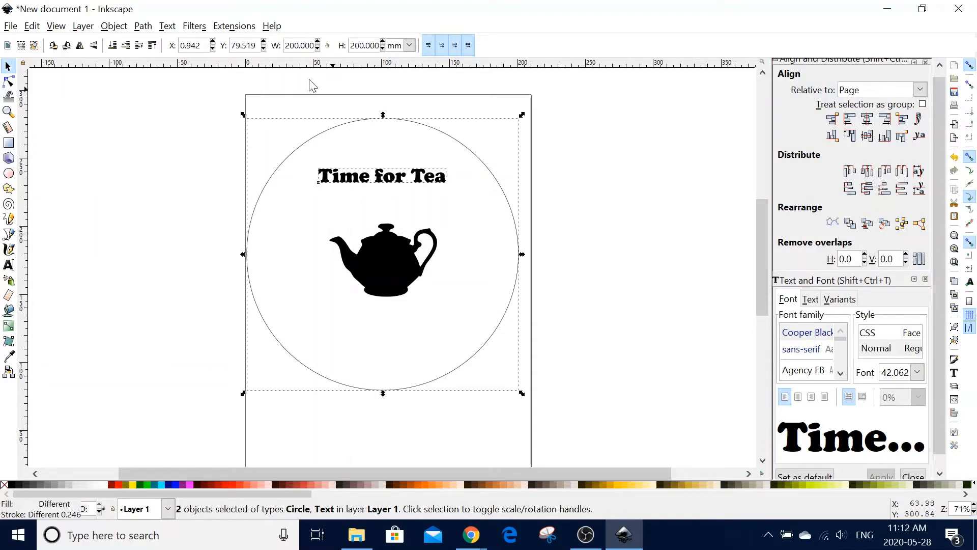
click(165, 25)
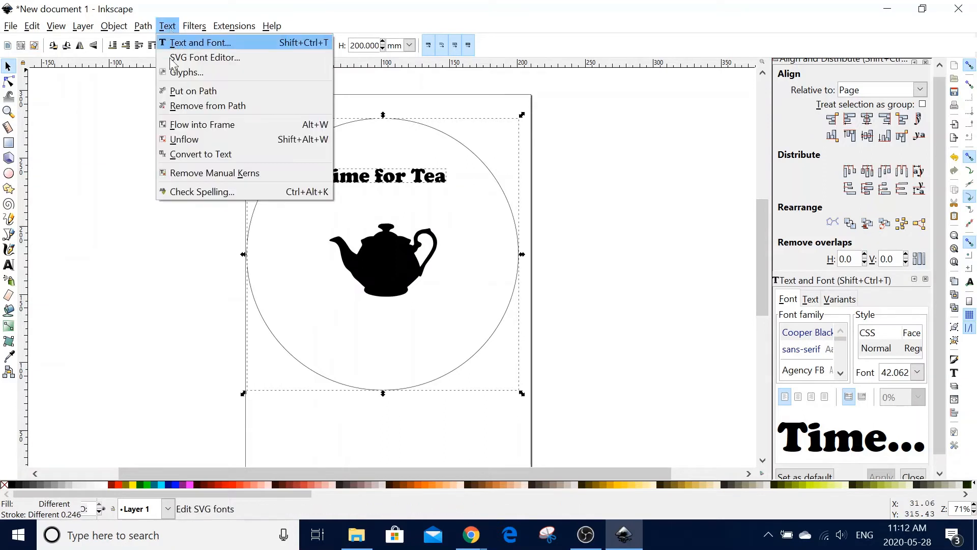
Put the title on the circle's path so it curves along the outline, then select it alone
click(192, 91)
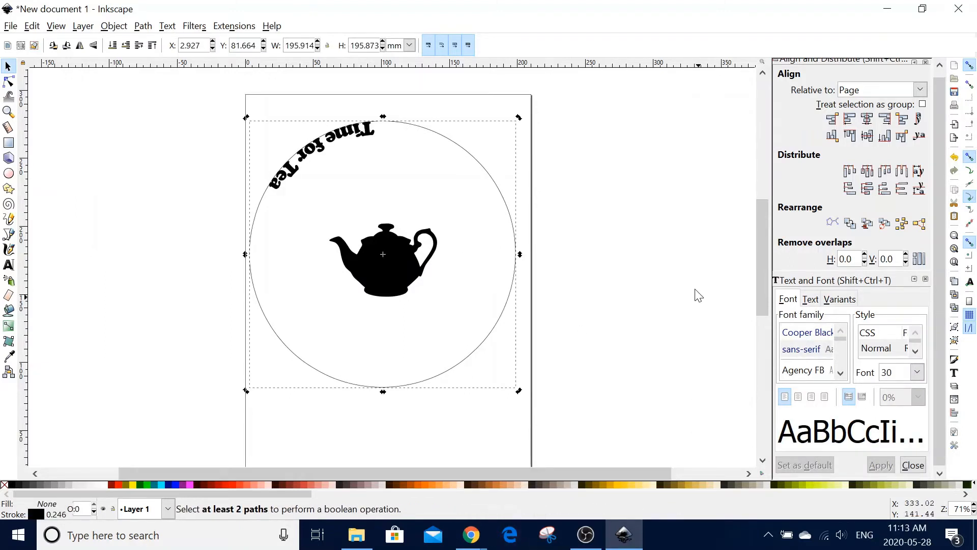
click(320, 149)
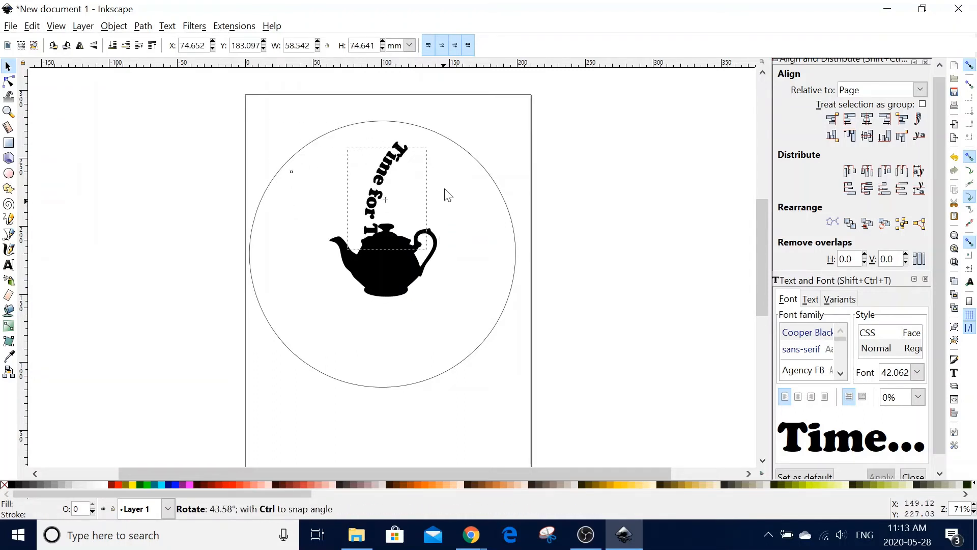
Rotate the curved title and place it beneath the teapot along the circle's lower inside
drag(384, 199, 385, 203)
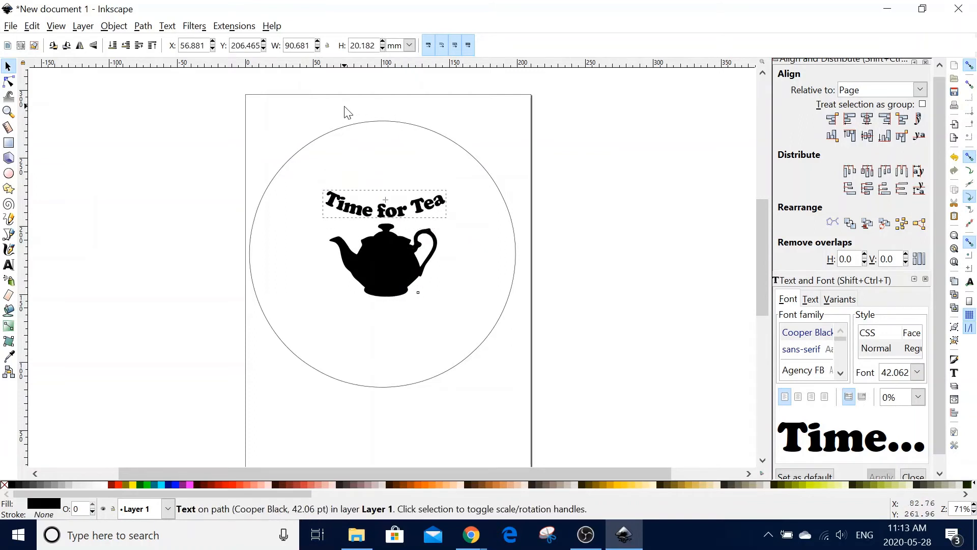
drag(385, 203, 381, 326)
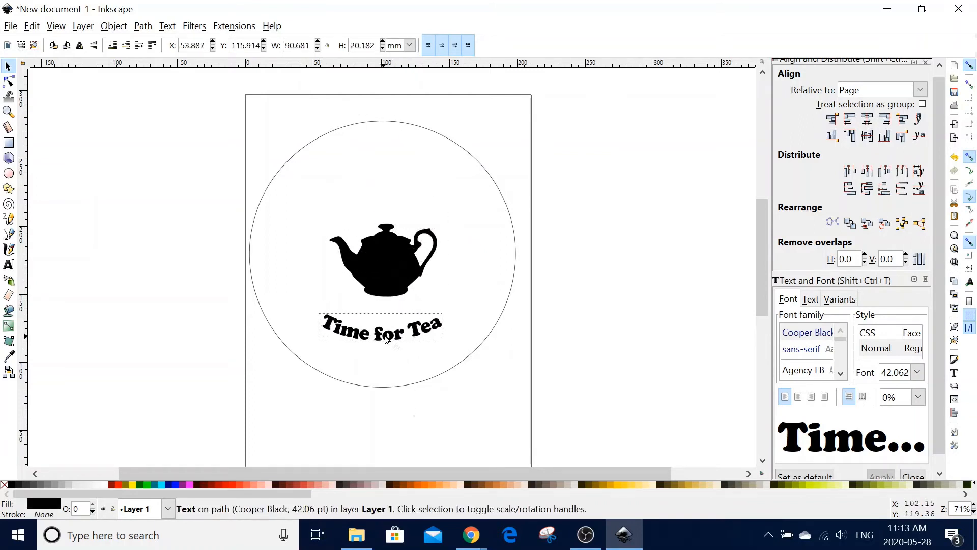
click(380, 327)
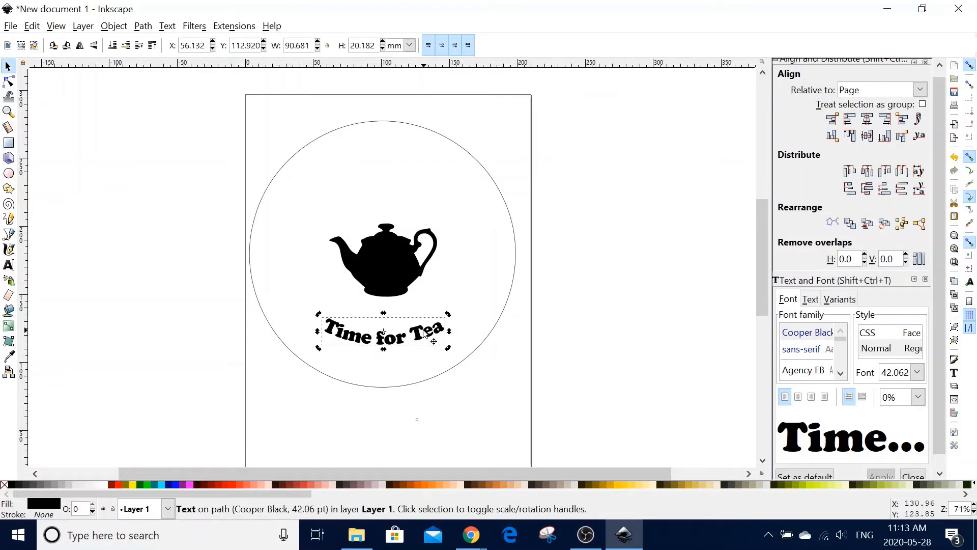
mouse_move(410, 285)
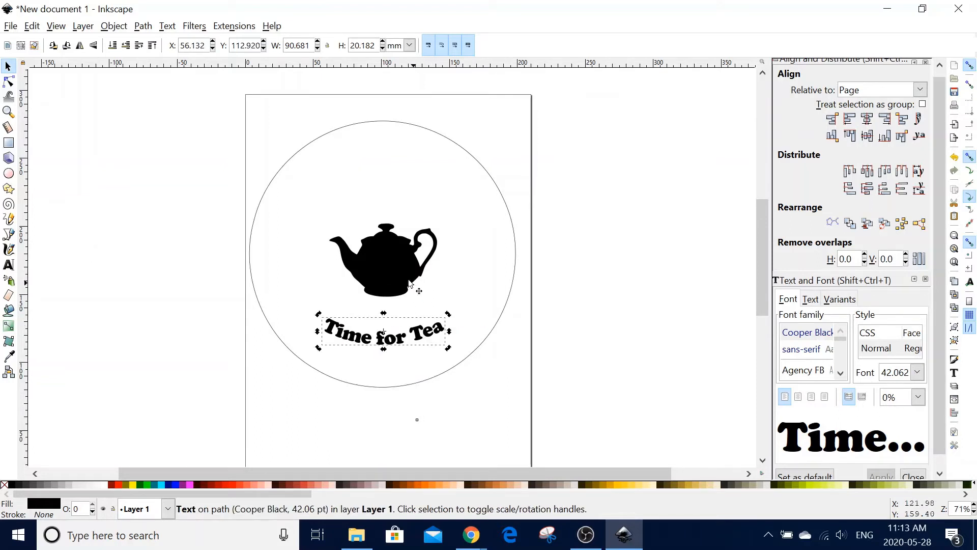
key(ctrl+a)
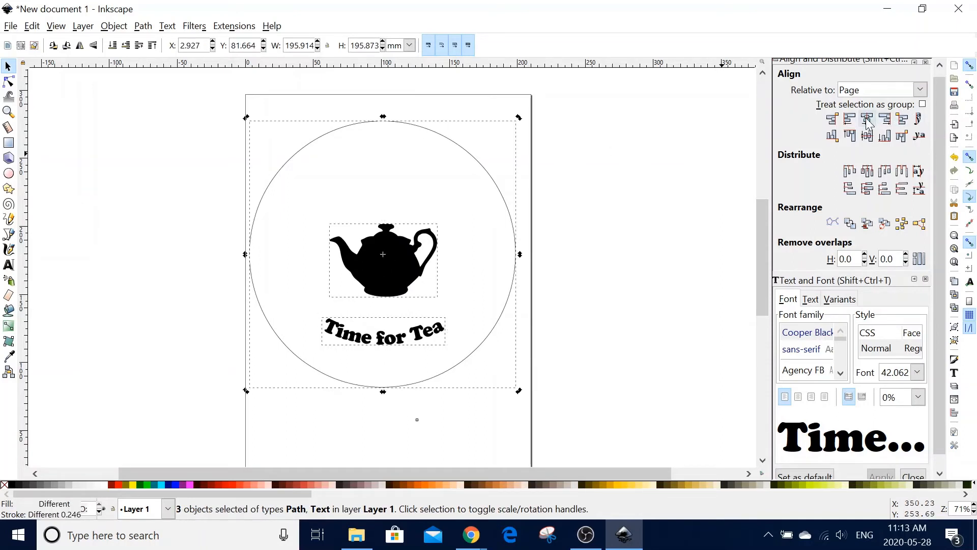
Centre all objects on the page's vertical axis and reselect the curved title
click(867, 118)
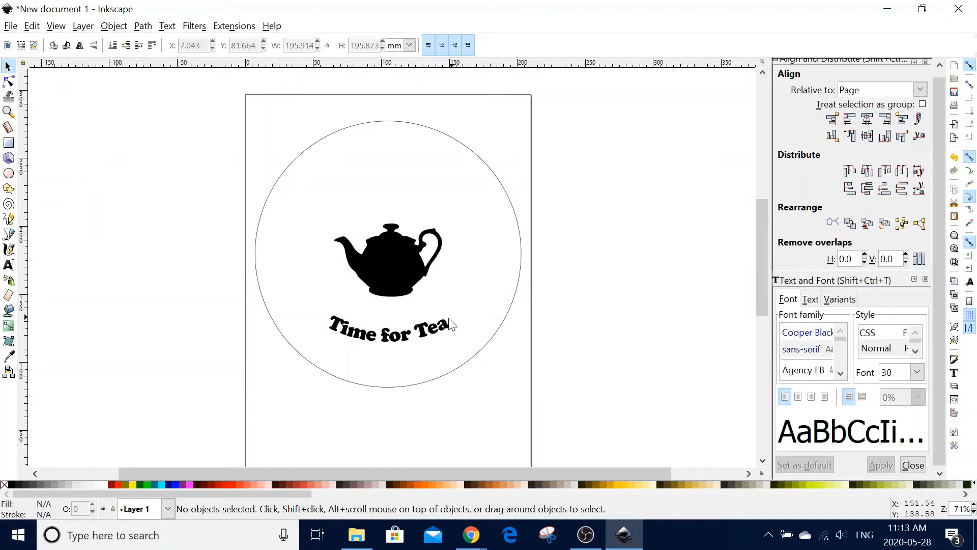
click(390, 327)
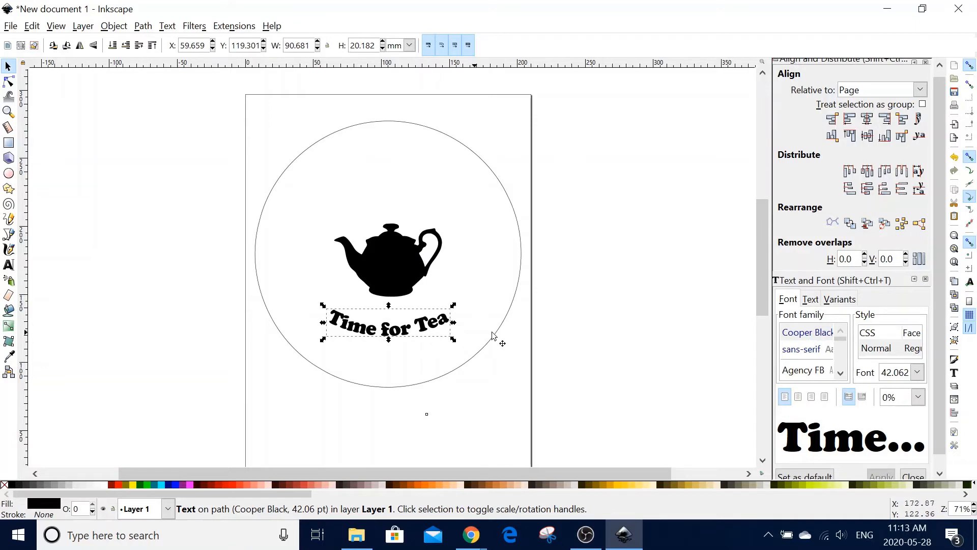
mouse_move(607, 277)
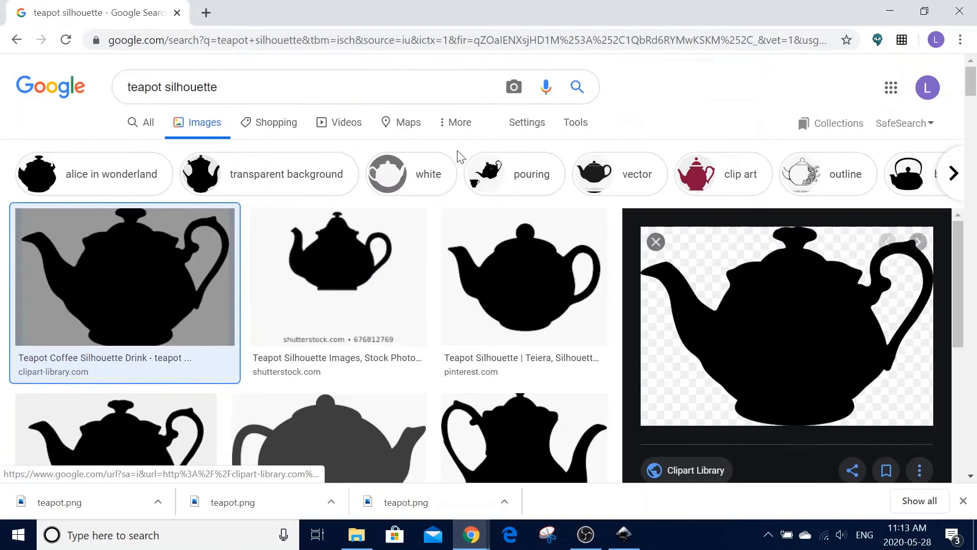
Search Google Images for a vine circle and save the laurel wreath result as vine.png
text(v)
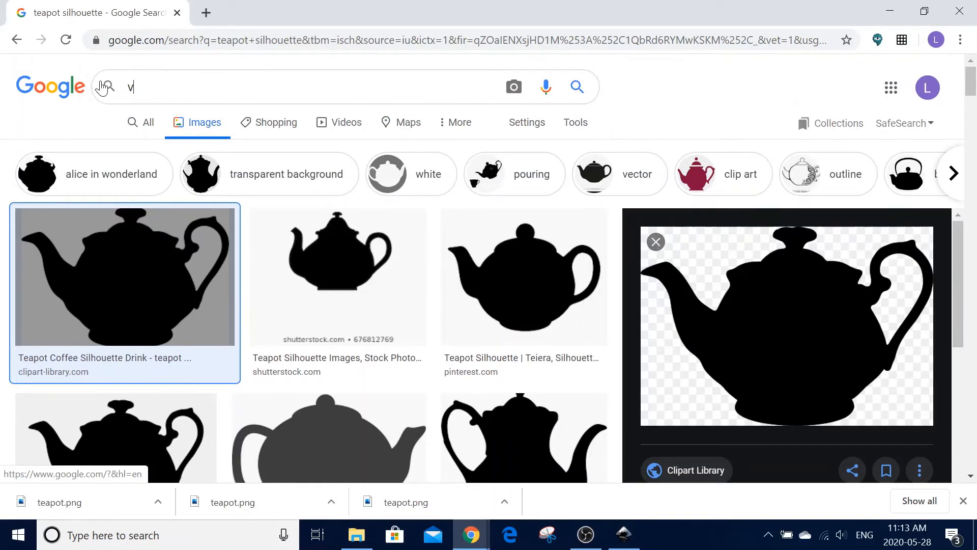
text(ine cirld)
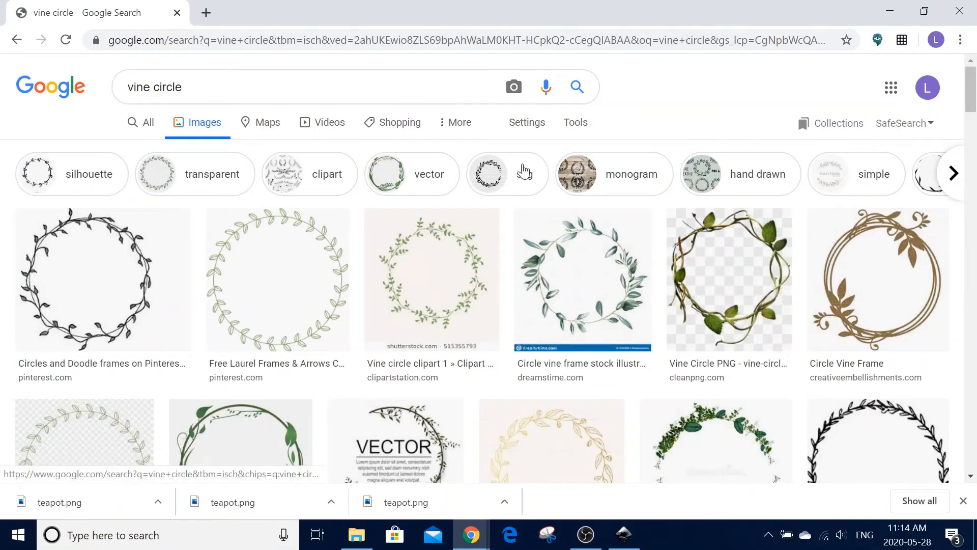
scroll(down, 3)
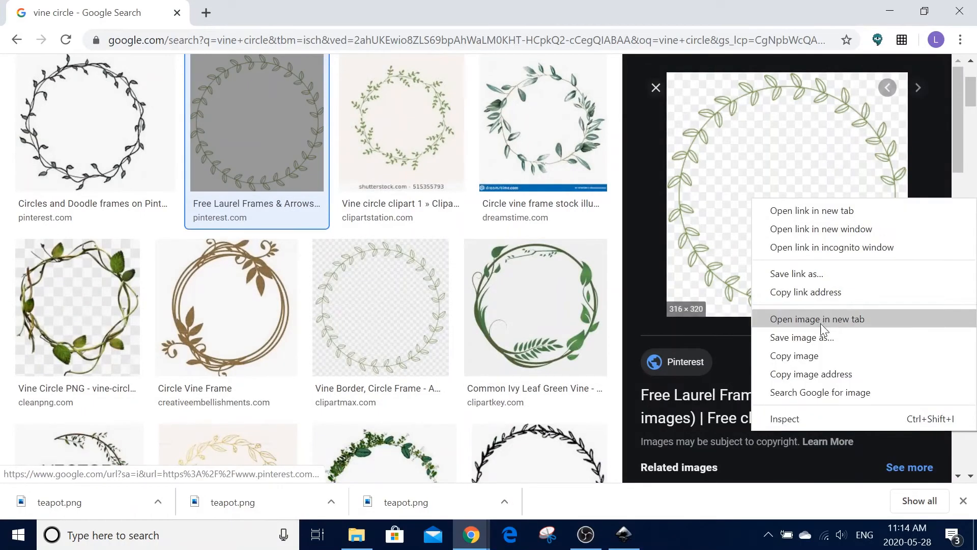
click(801, 337)
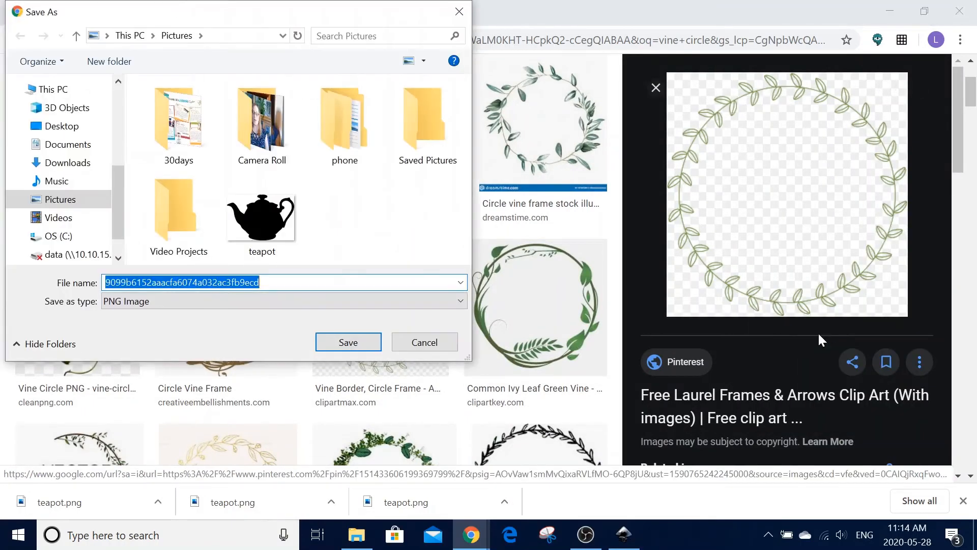
click(348, 342)
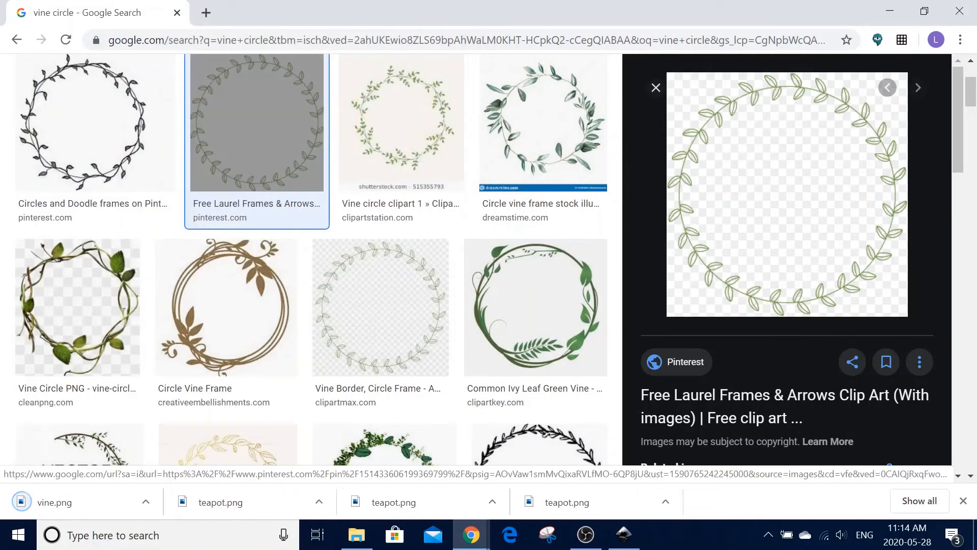
click(623, 535)
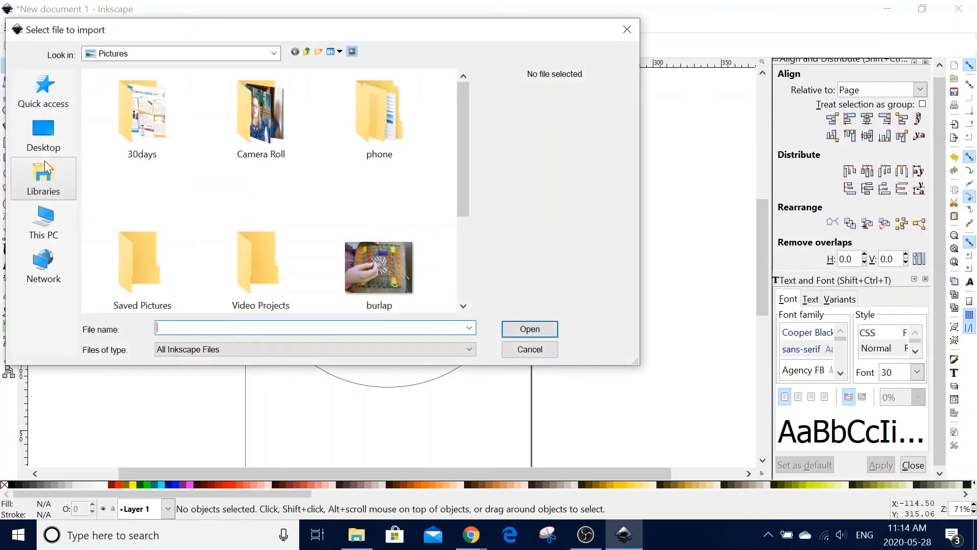
Import vine.png from Pictures as an embedded image and select it beside the page
click(379, 267)
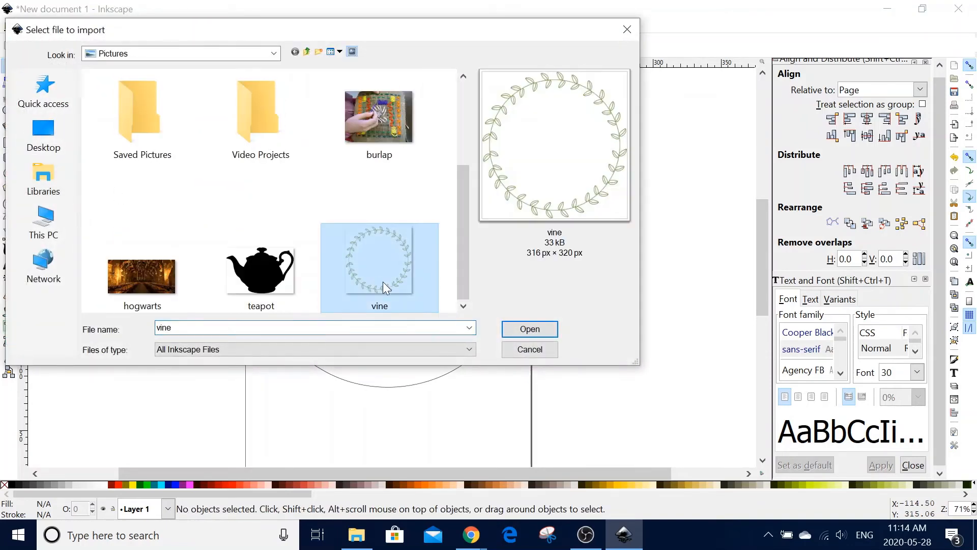
click(528, 329)
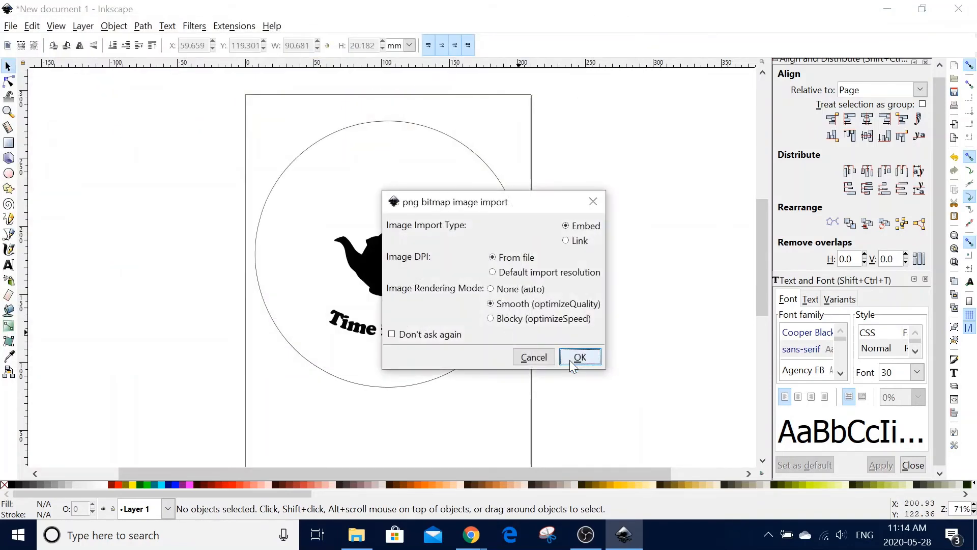
click(579, 356)
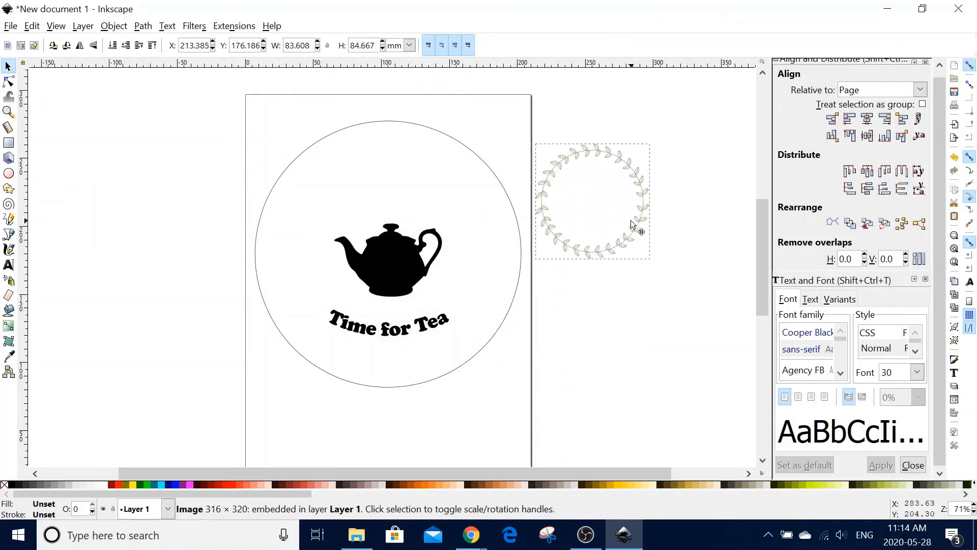
click(590, 201)
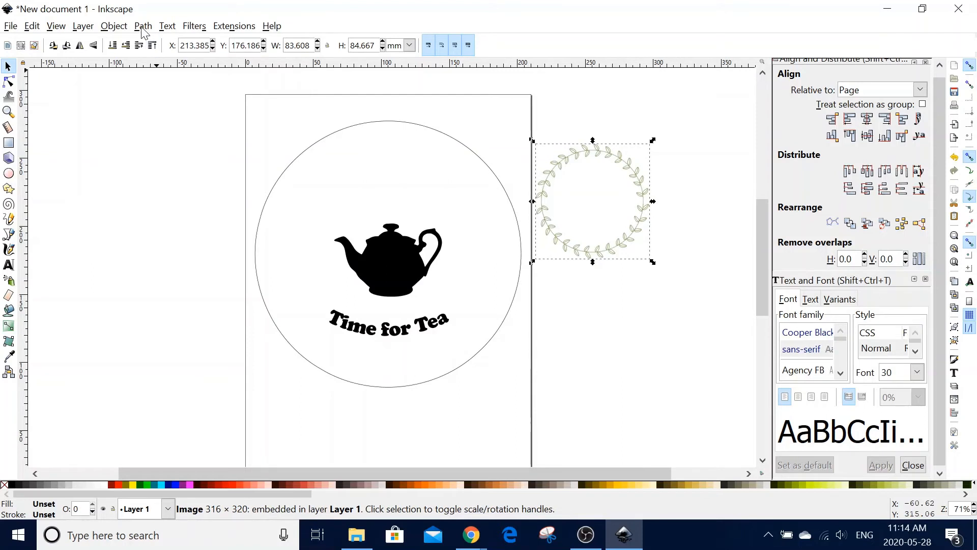
mouse_move(614, 190)
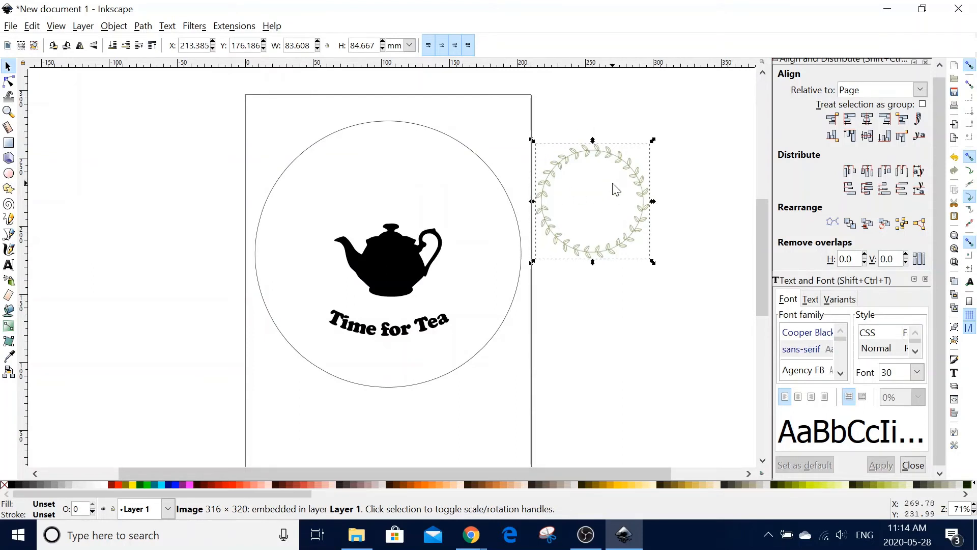
mouse_move(137, 32)
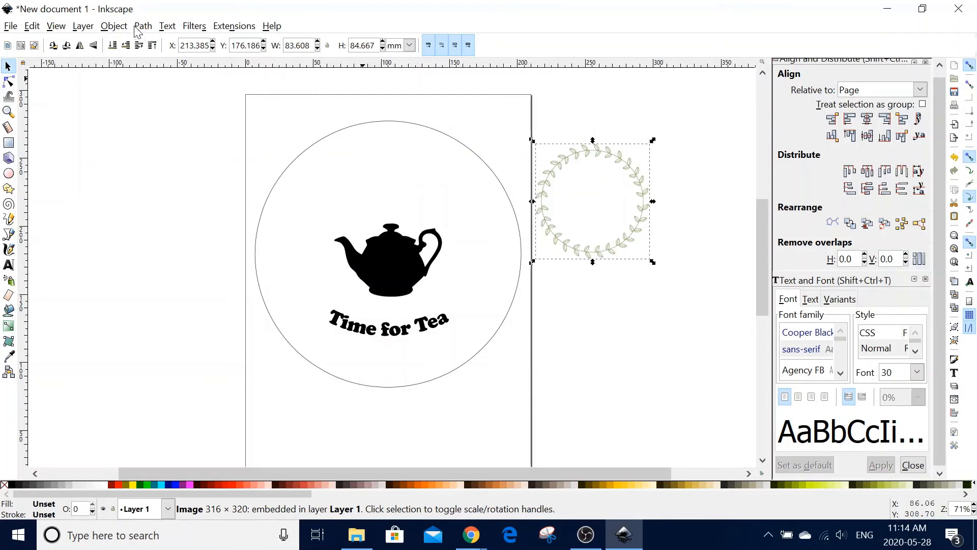
Trace vine.png with Live Preview at a 0.800 brightness cutoff into a vector wreath
click(142, 27)
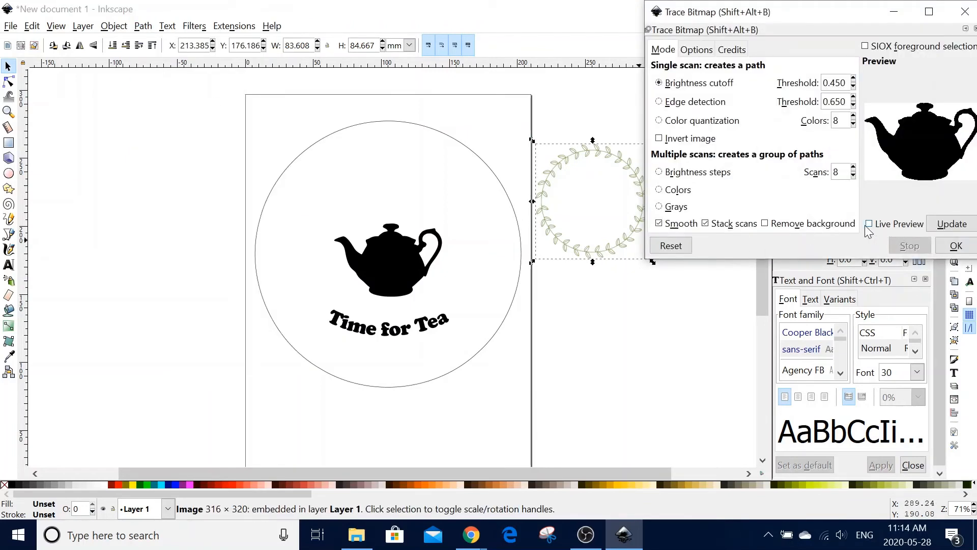
click(869, 223)
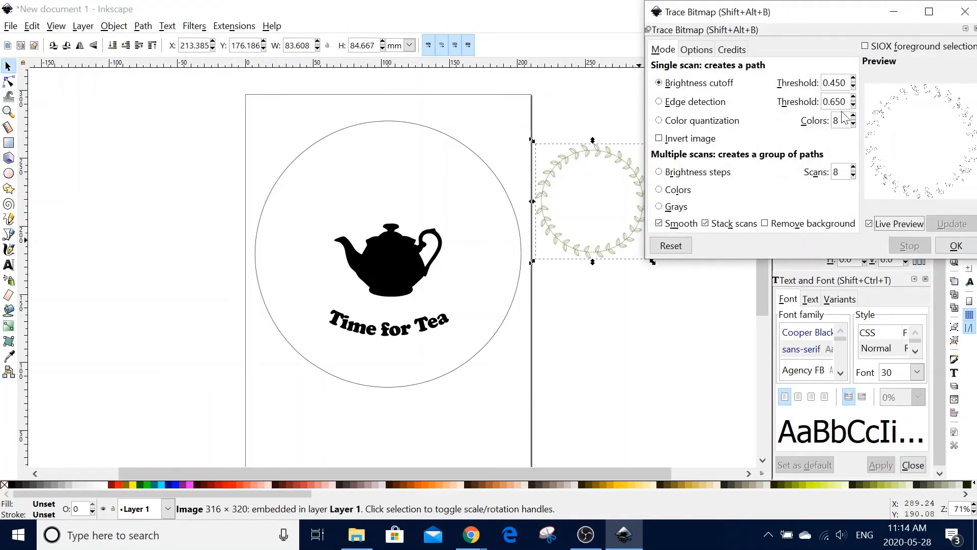
click(853, 79)
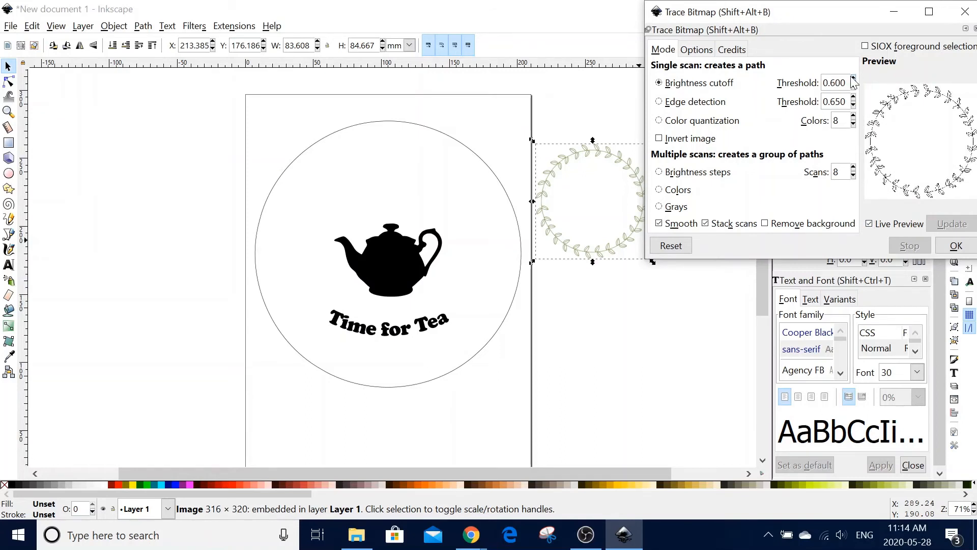
click(853, 78)
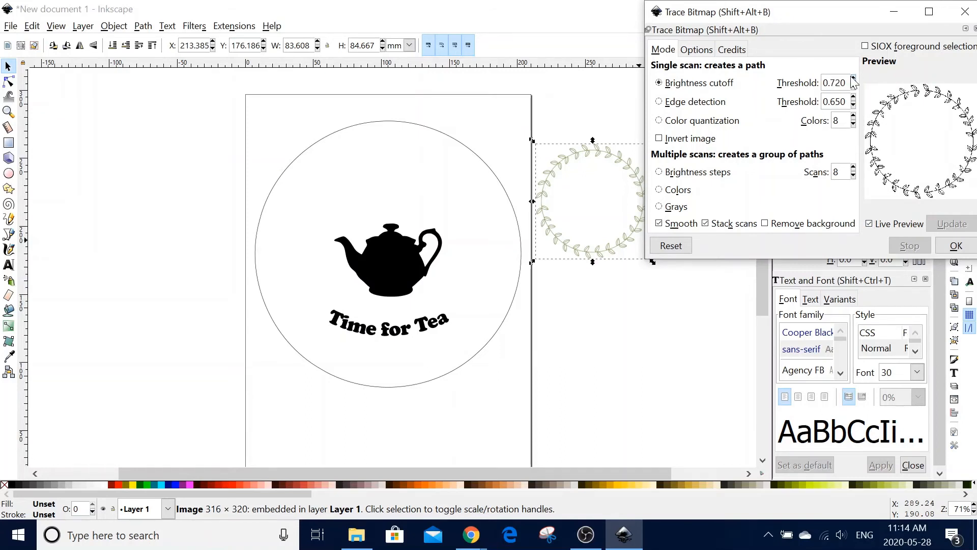
click(853, 80)
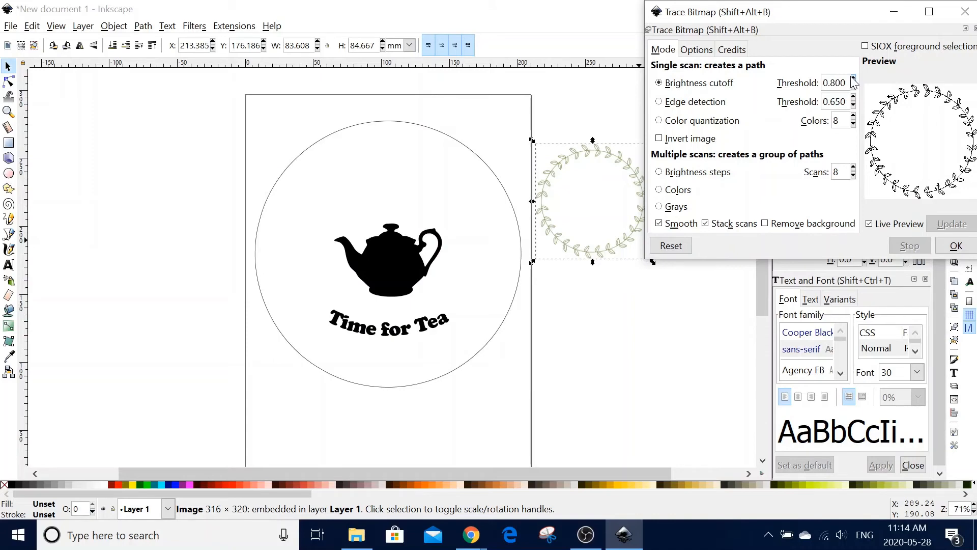
click(956, 245)
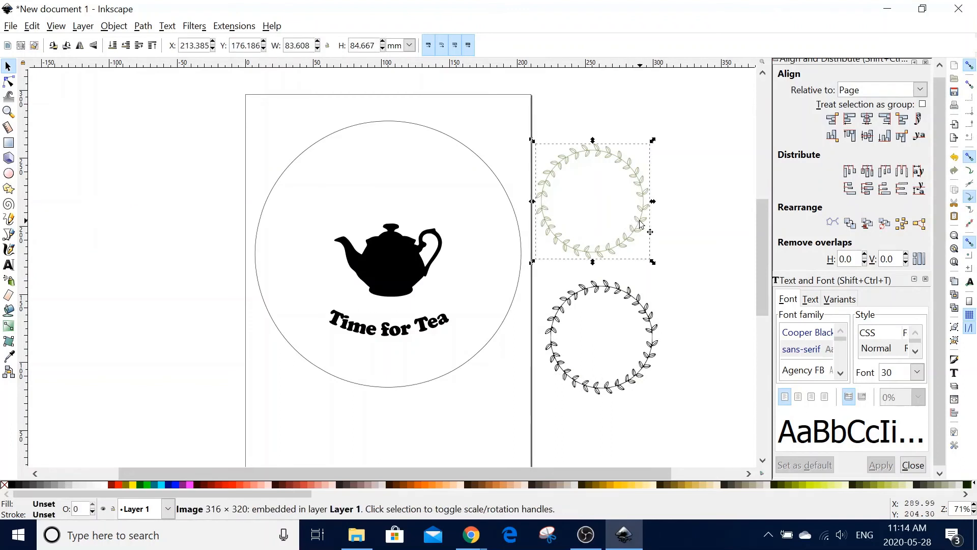
Drag the traced wreath inside the cut circle around the teapot and title
drag(592, 200, 346, 209)
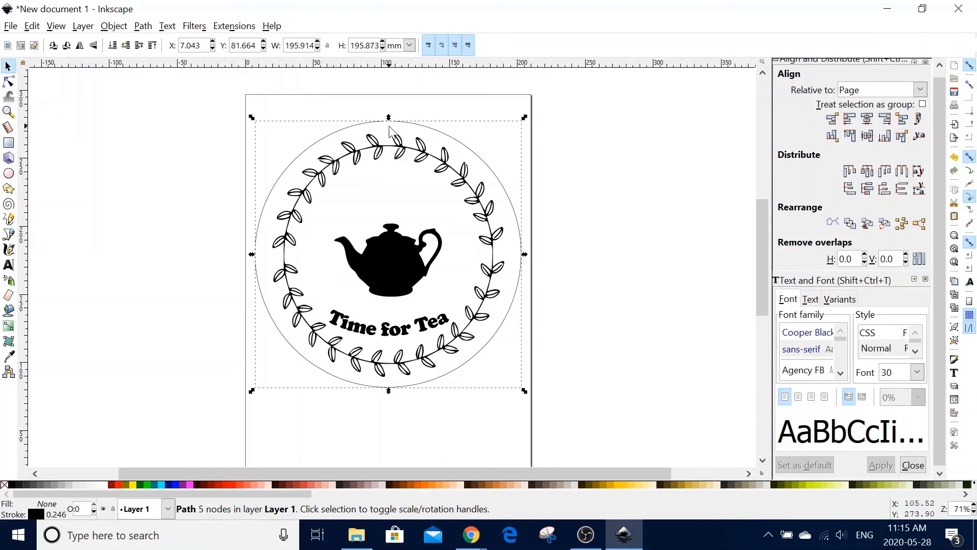
mouse_move(121, 31)
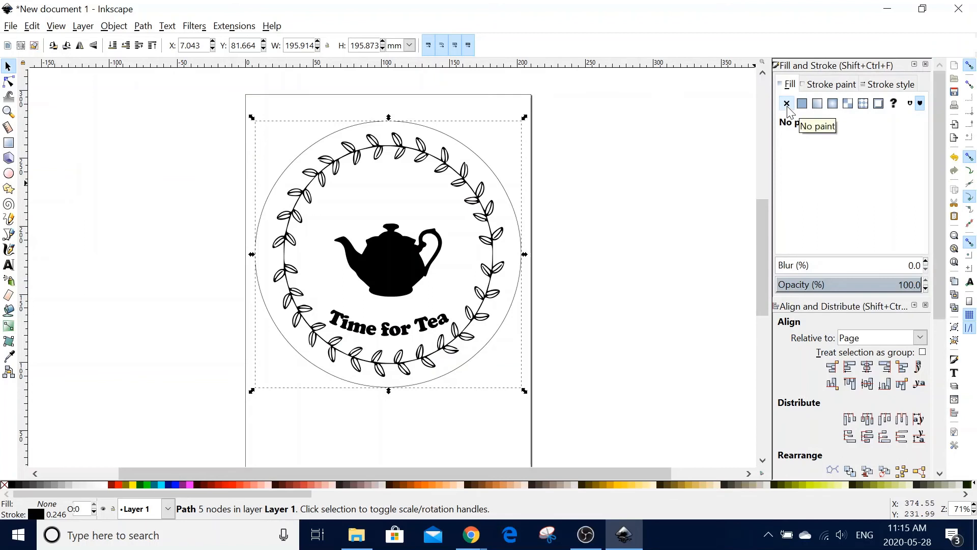
mouse_move(816, 94)
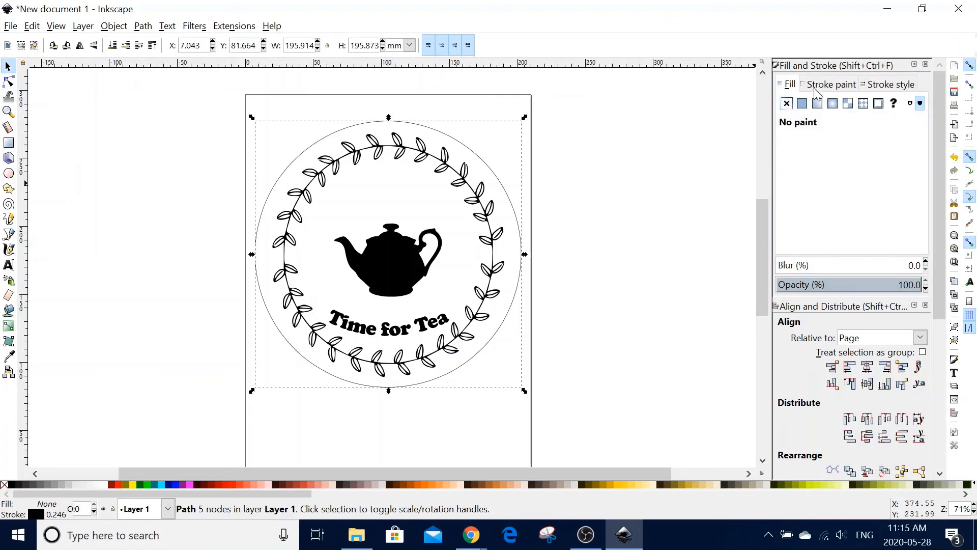
Give the cut circle no fill and a 0.001-inch hairline stroke, then deselect to check it
click(888, 84)
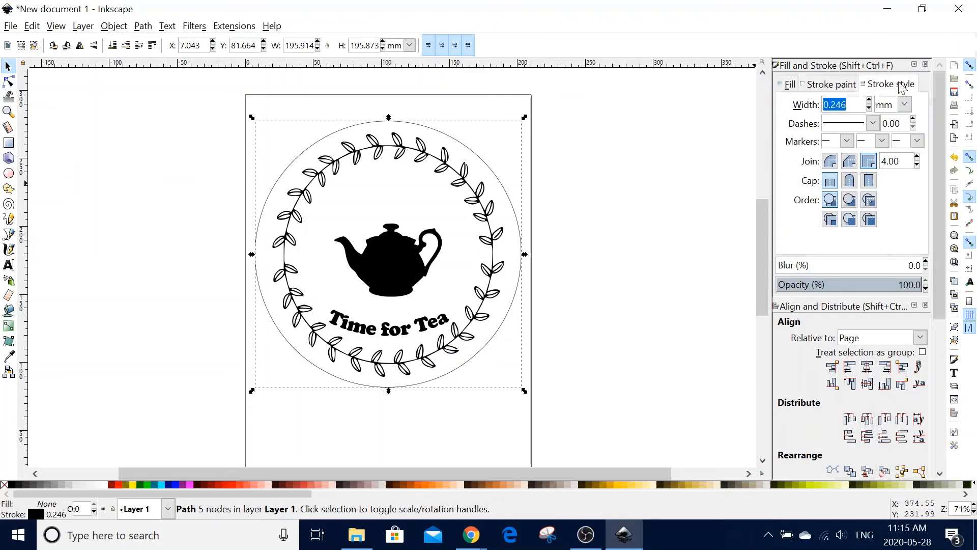
click(903, 104)
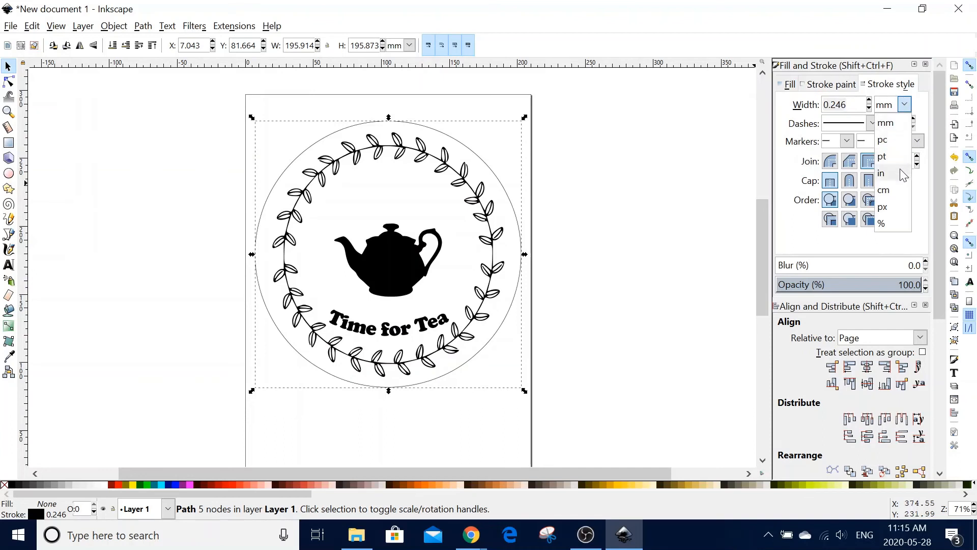
click(881, 173)
text(0.001)
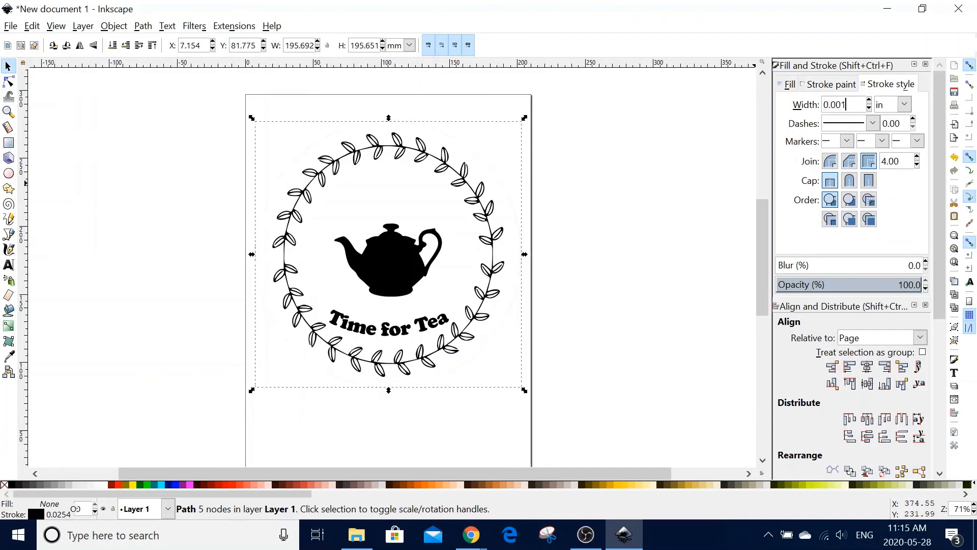
click(249, 221)
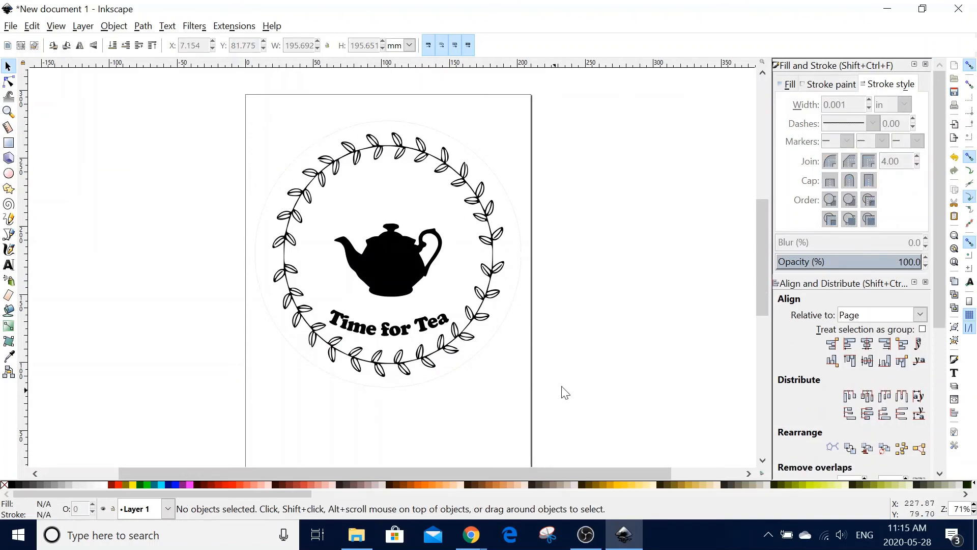
mouse_move(479, 187)
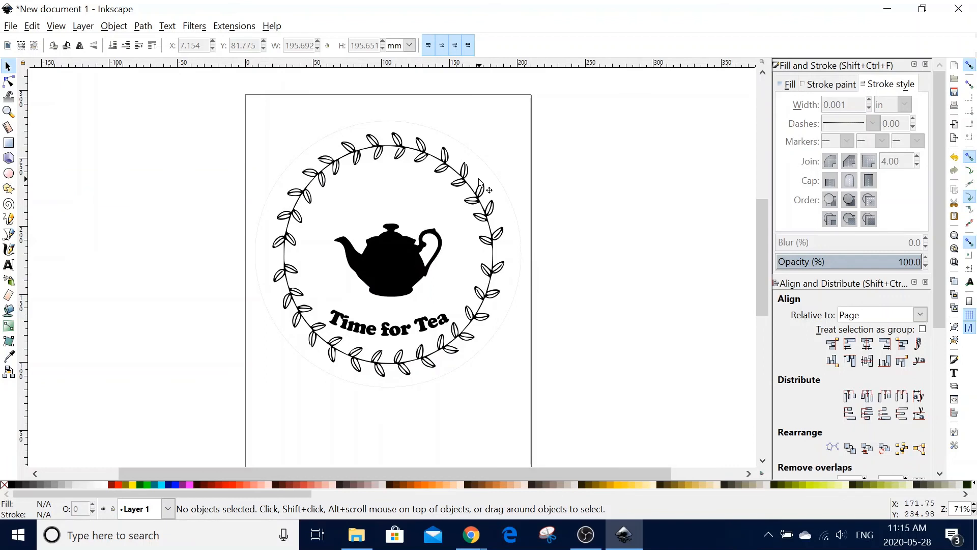
mouse_move(549, 235)
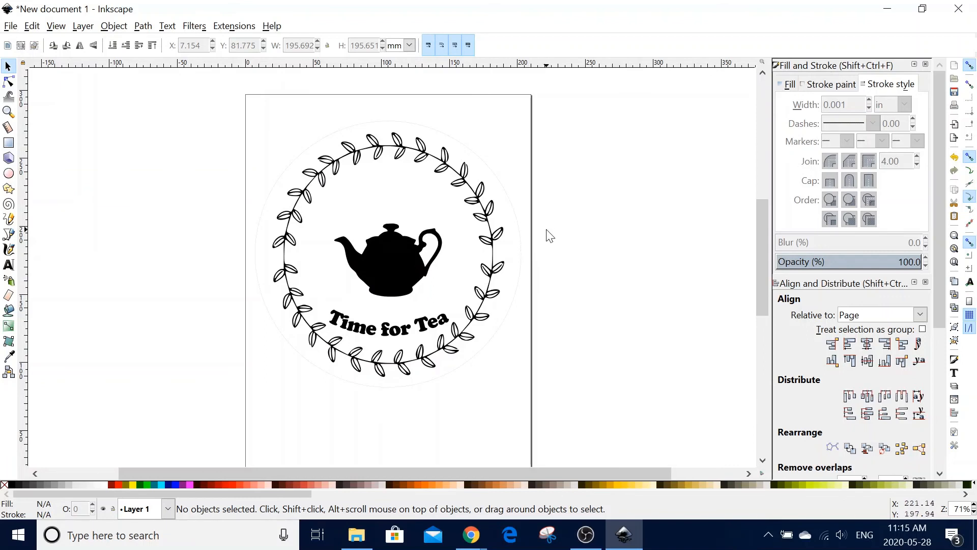
mouse_move(400, 223)
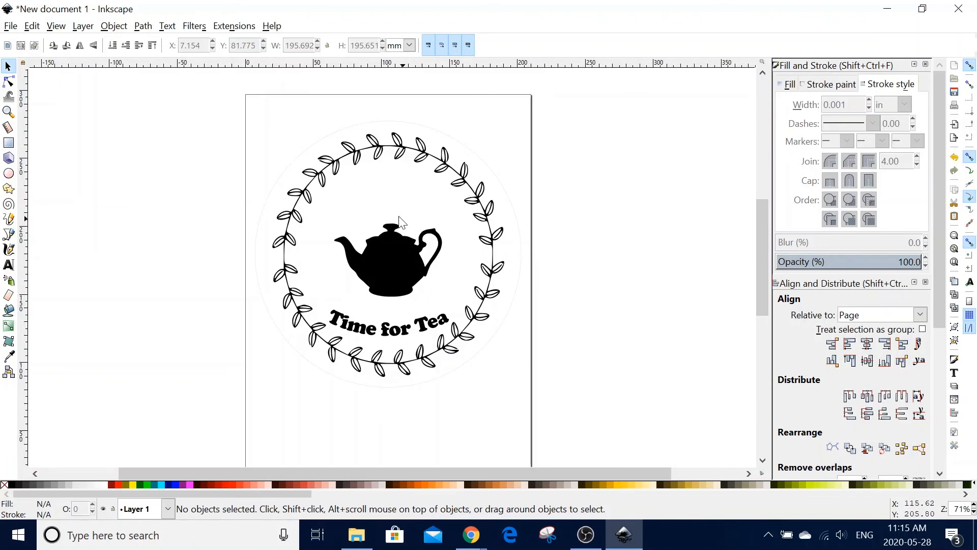
Save the design to the Desktop as trivet.svg
click(10, 26)
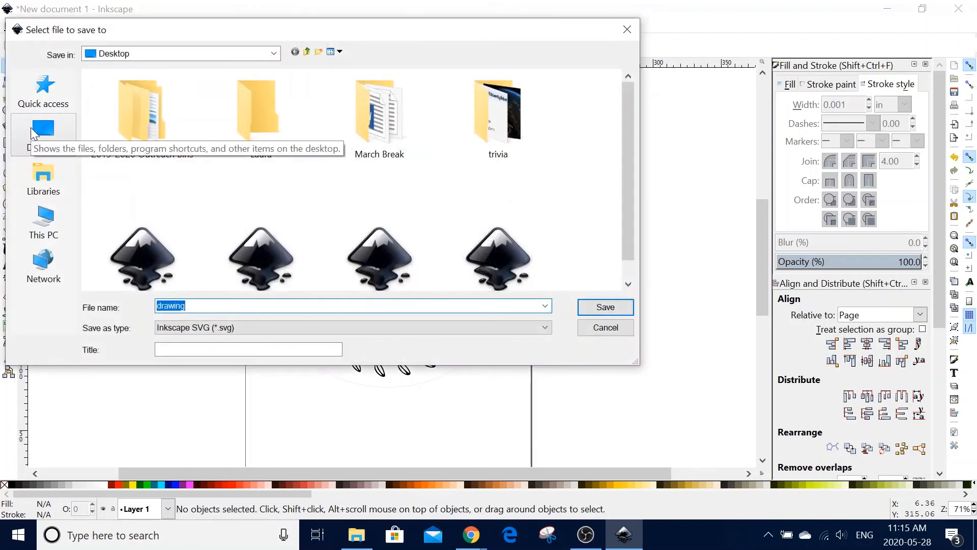
text(trivet)
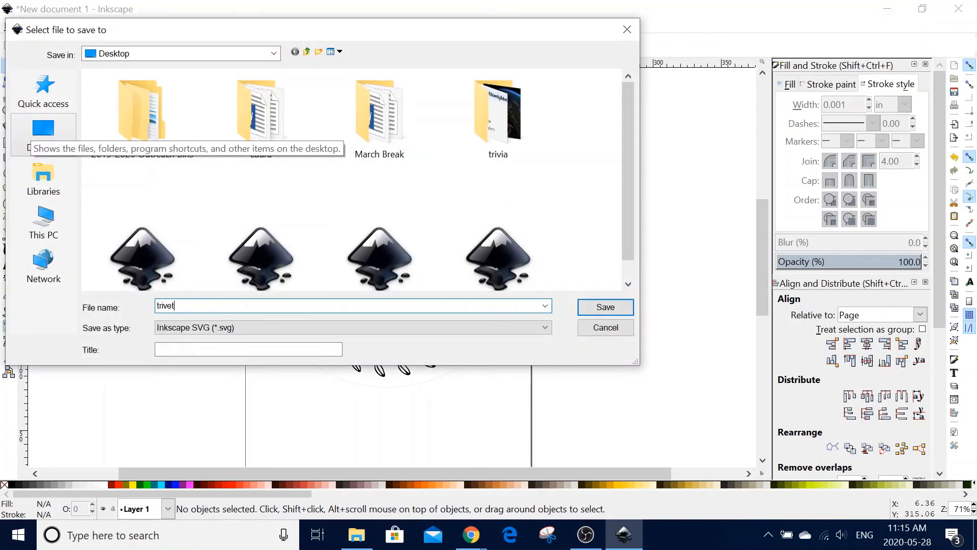
click(603, 307)
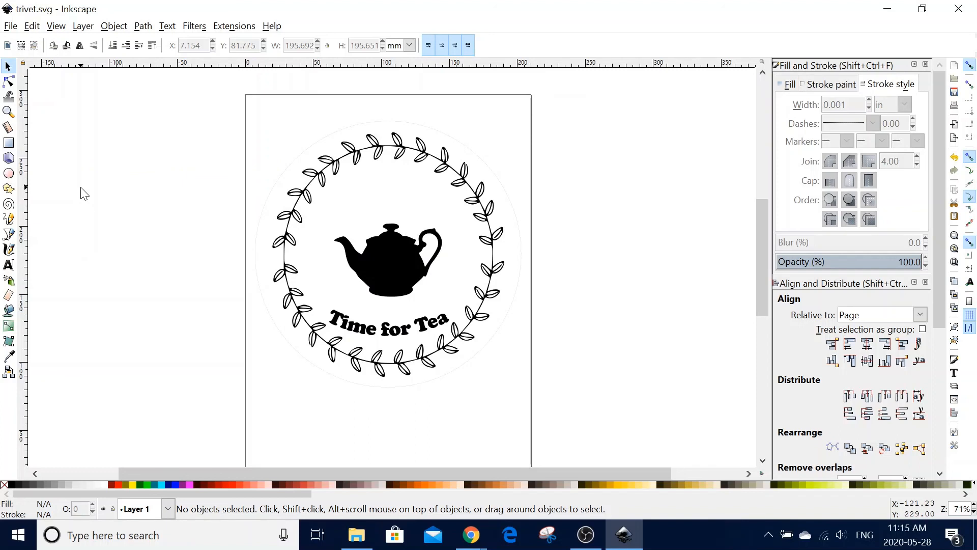
mouse_move(89, 202)
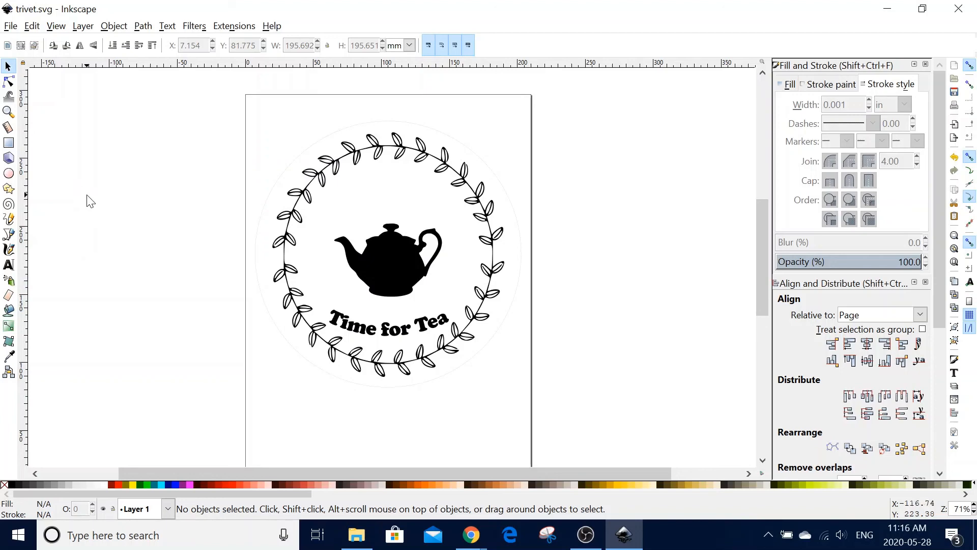